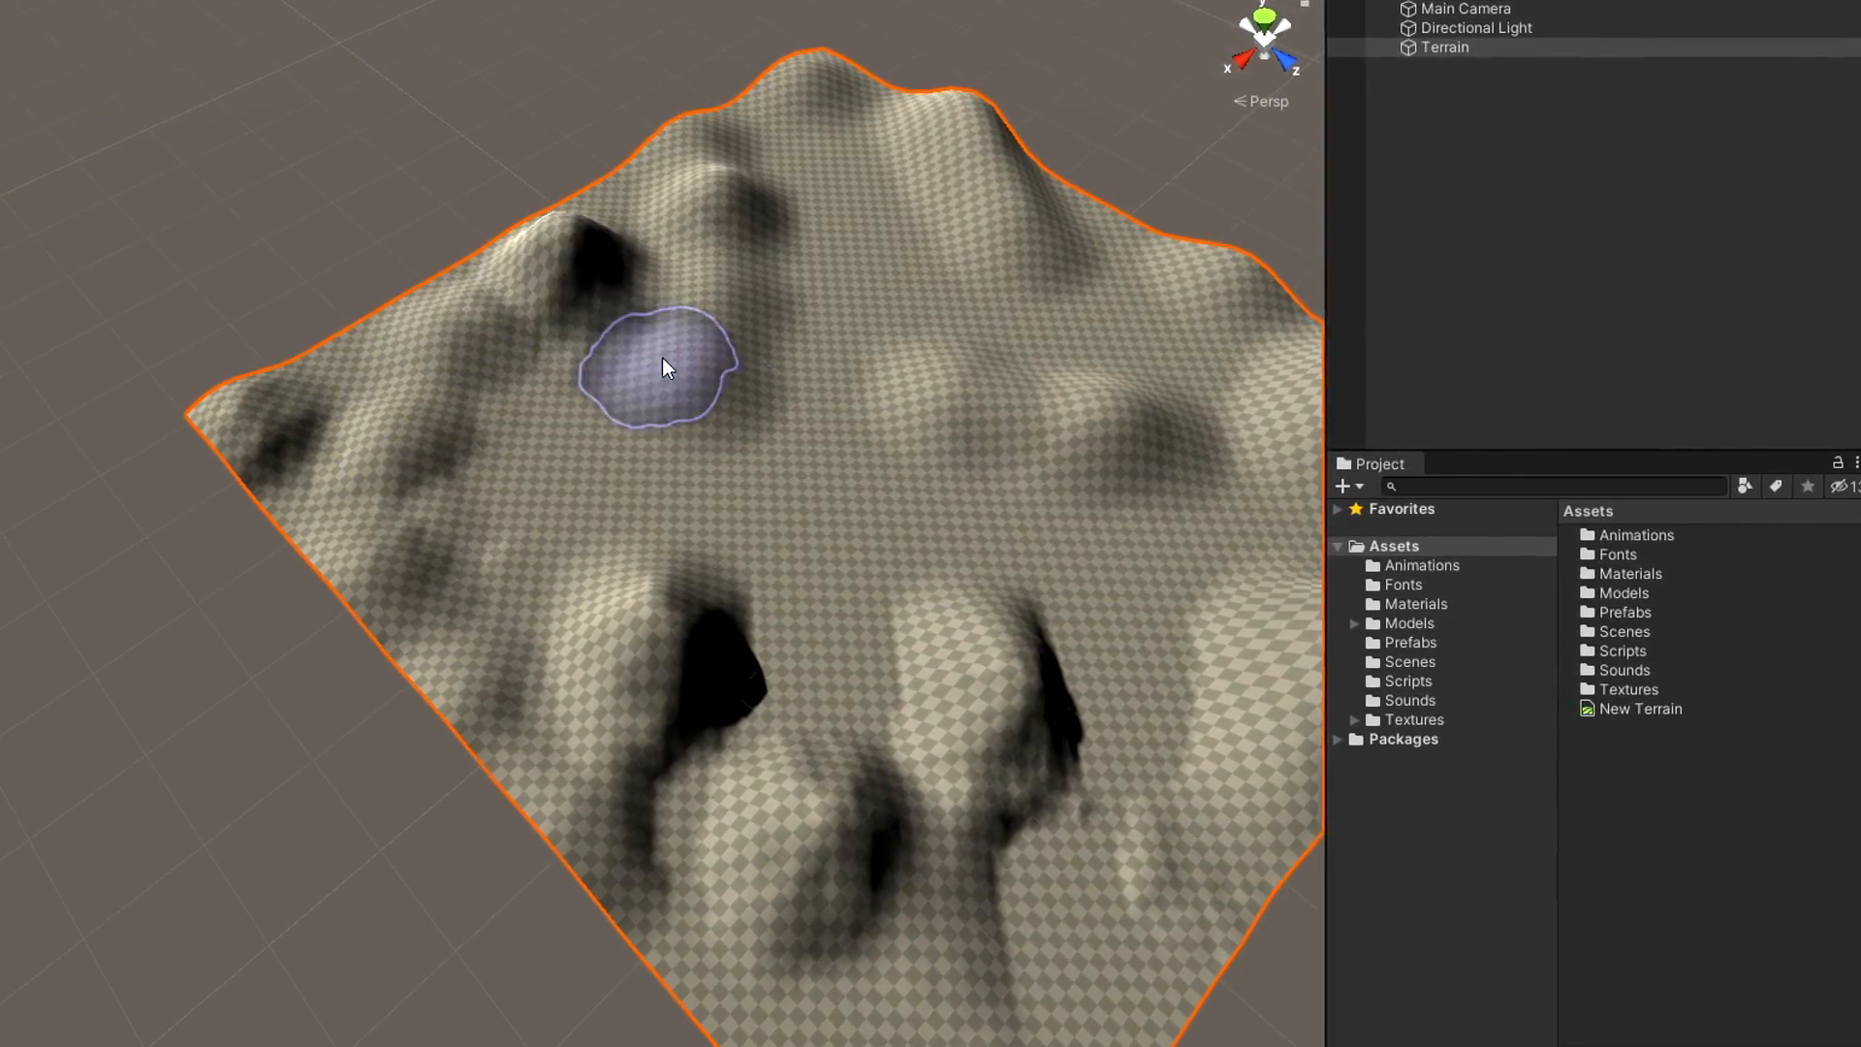
Step: Raise more hills on the terrain and paint a stone path across the grass
{"action": "left_click_drag", "start_coordinate": [662, 364], "coordinate": [925, 423]}
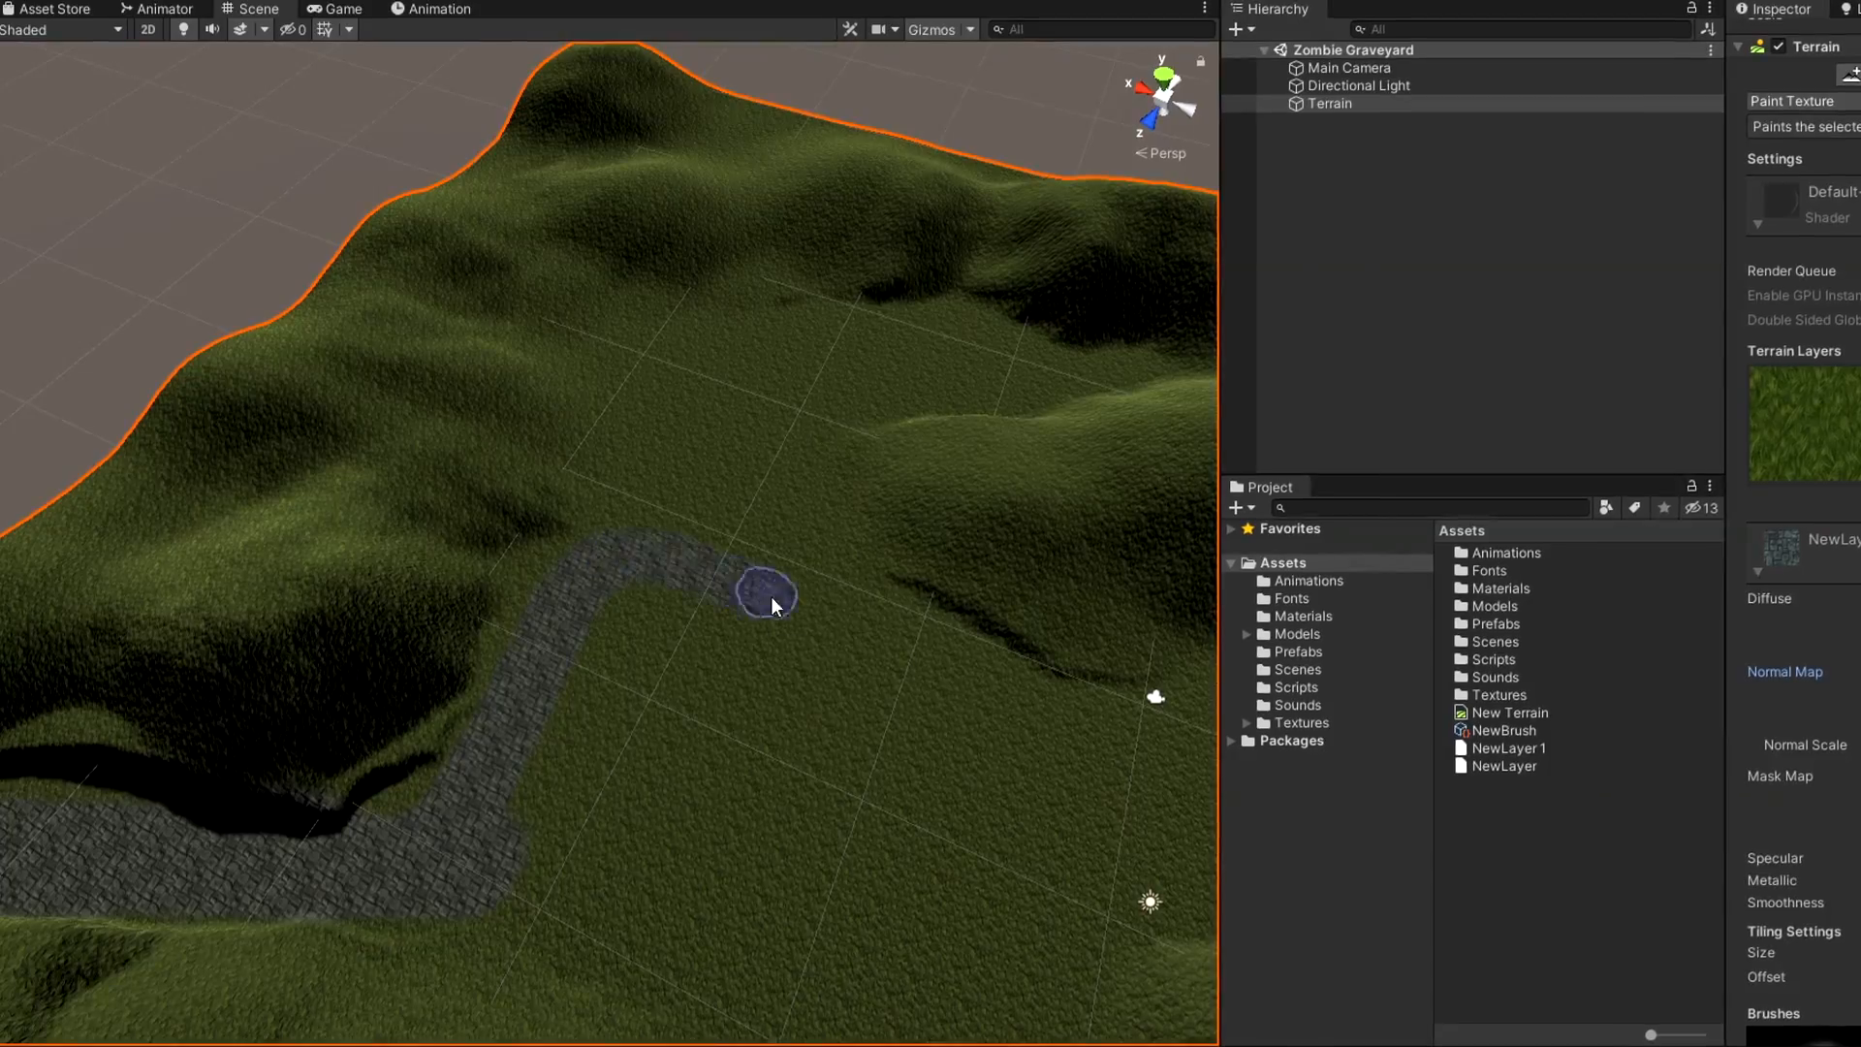
{"action": "left_click_drag", "start_coordinate": [772, 599], "coordinate": [581, 801]}
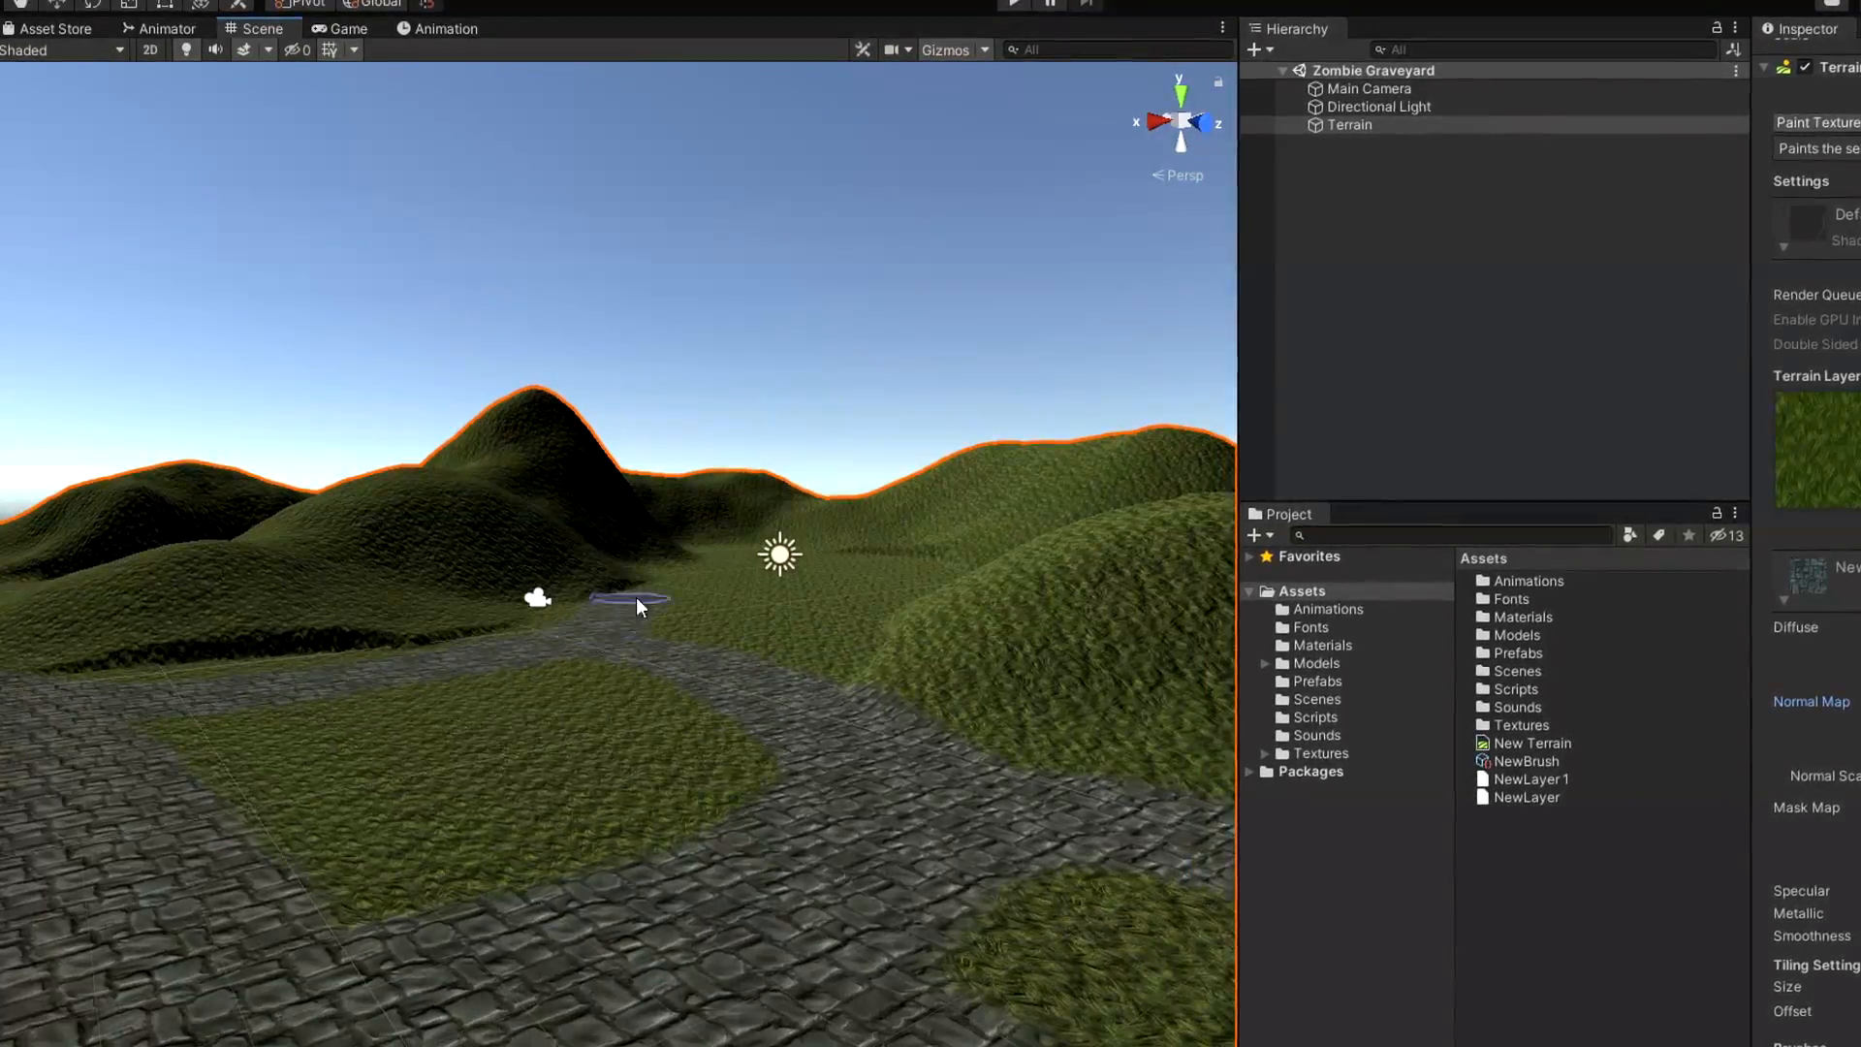
Step: Extend the cobblestone path, plant pine trees along it, and select the crypt for repositioning
{"action": "left_click_drag", "start_coordinate": [641, 605], "coordinate": [688, 712]}
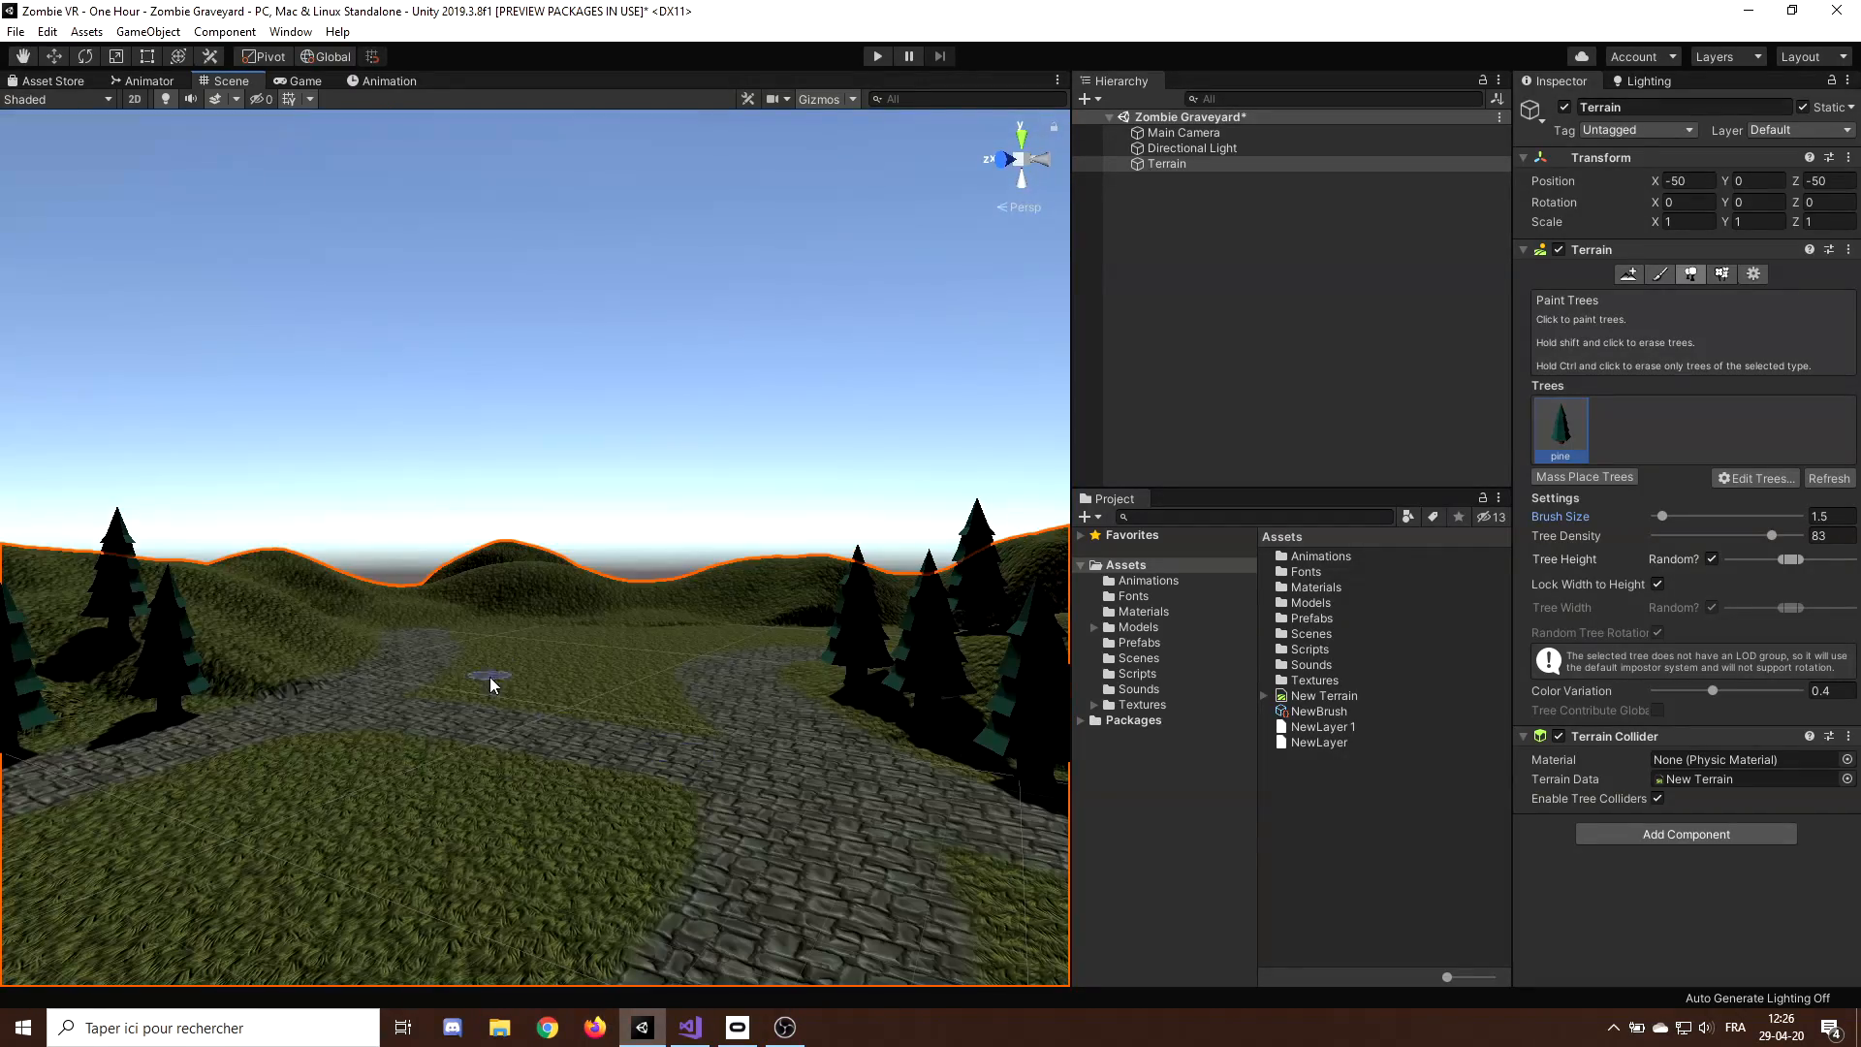
{"action": "left_click_drag", "start_coordinate": [498, 682], "coordinate": [534, 652]}
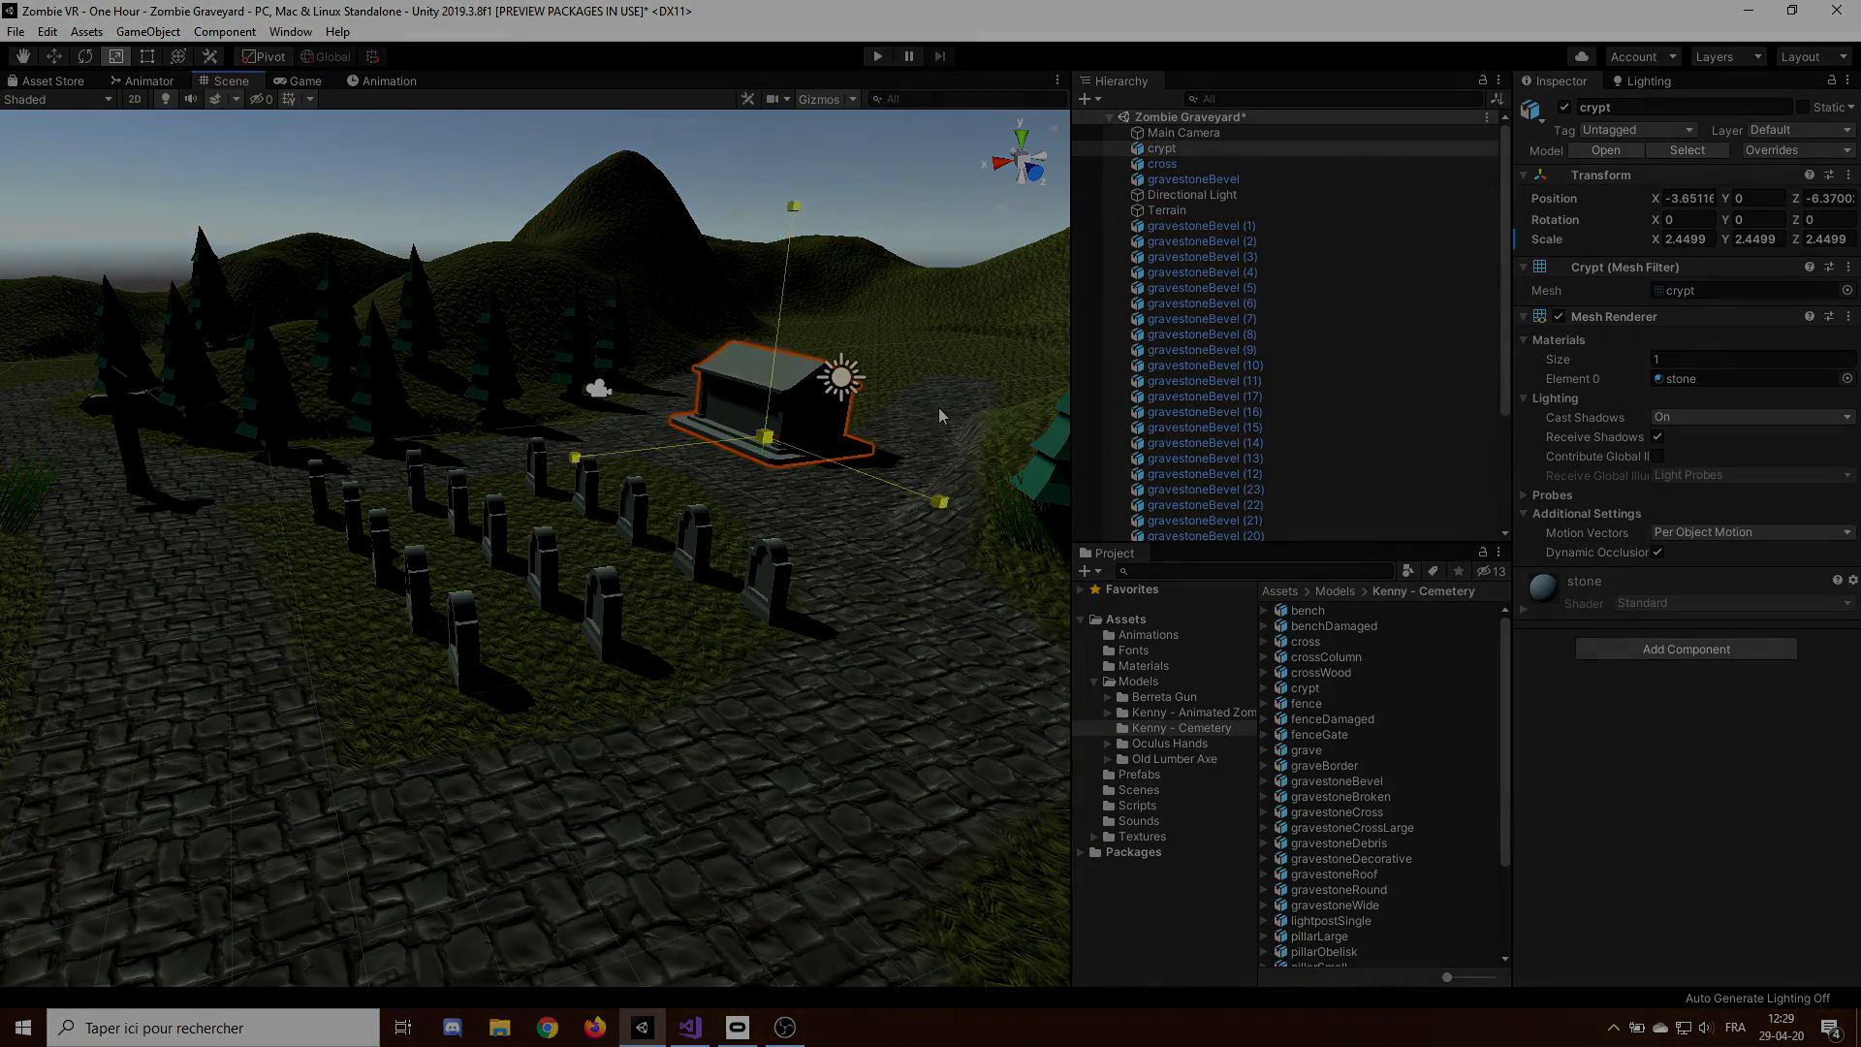
{"action": "left_click", "coordinate": [876, 57]}
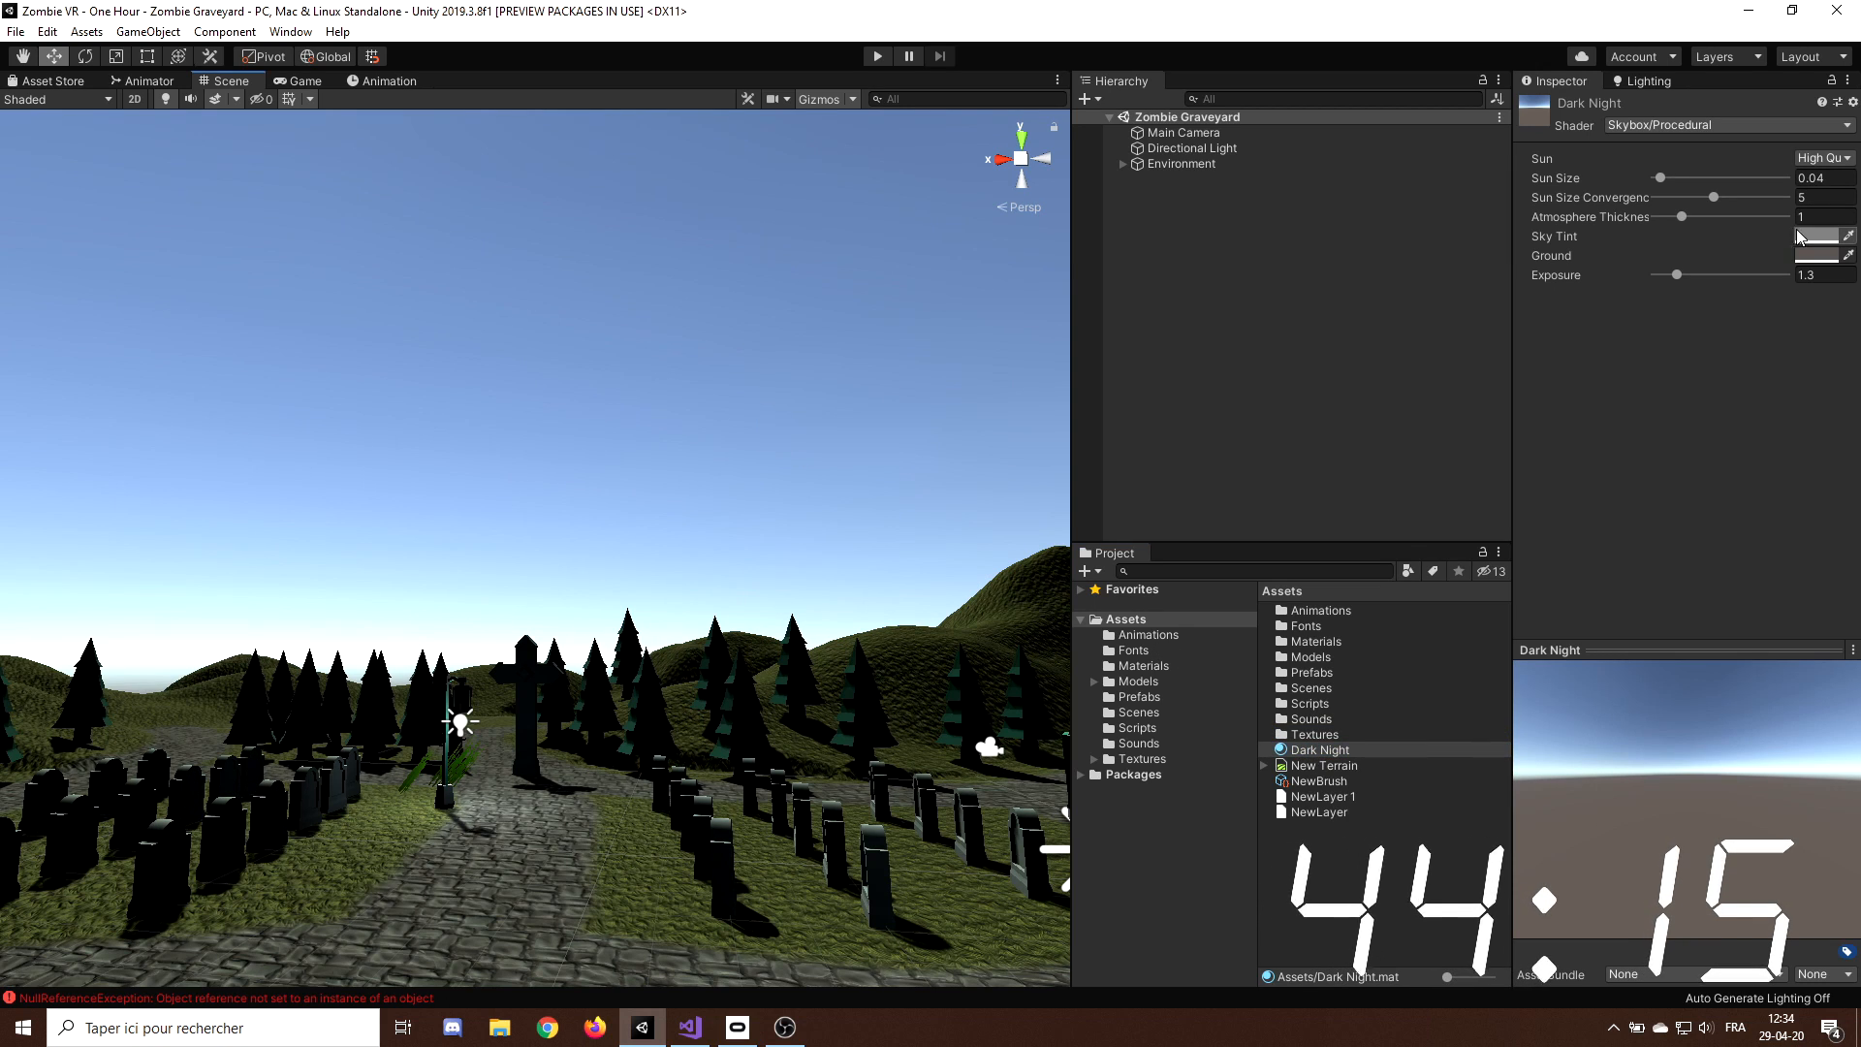
Step: Set the night skybox sky tint, dark blue ground colour, atmosphere thickness, and 0.01 fog density
{"action": "left_click", "coordinate": [1828, 235]}
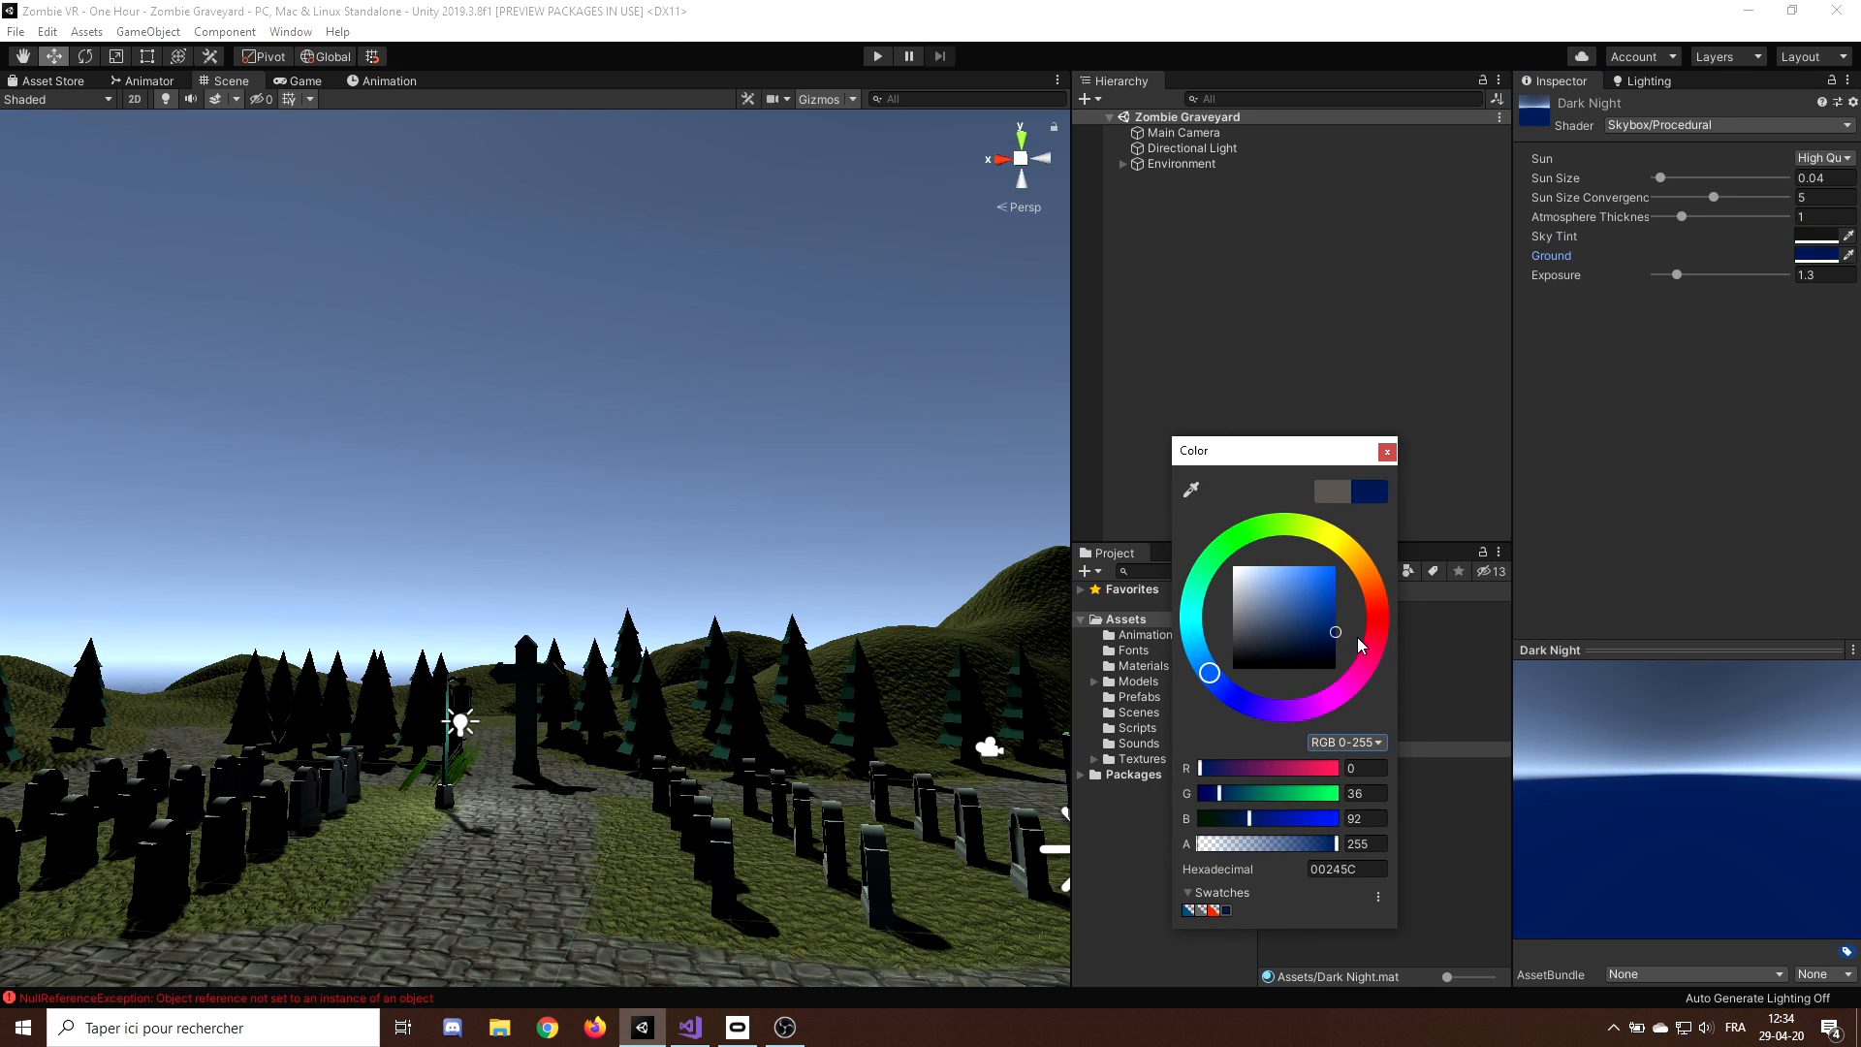
{"action": "left_click", "coordinate": [1385, 451]}
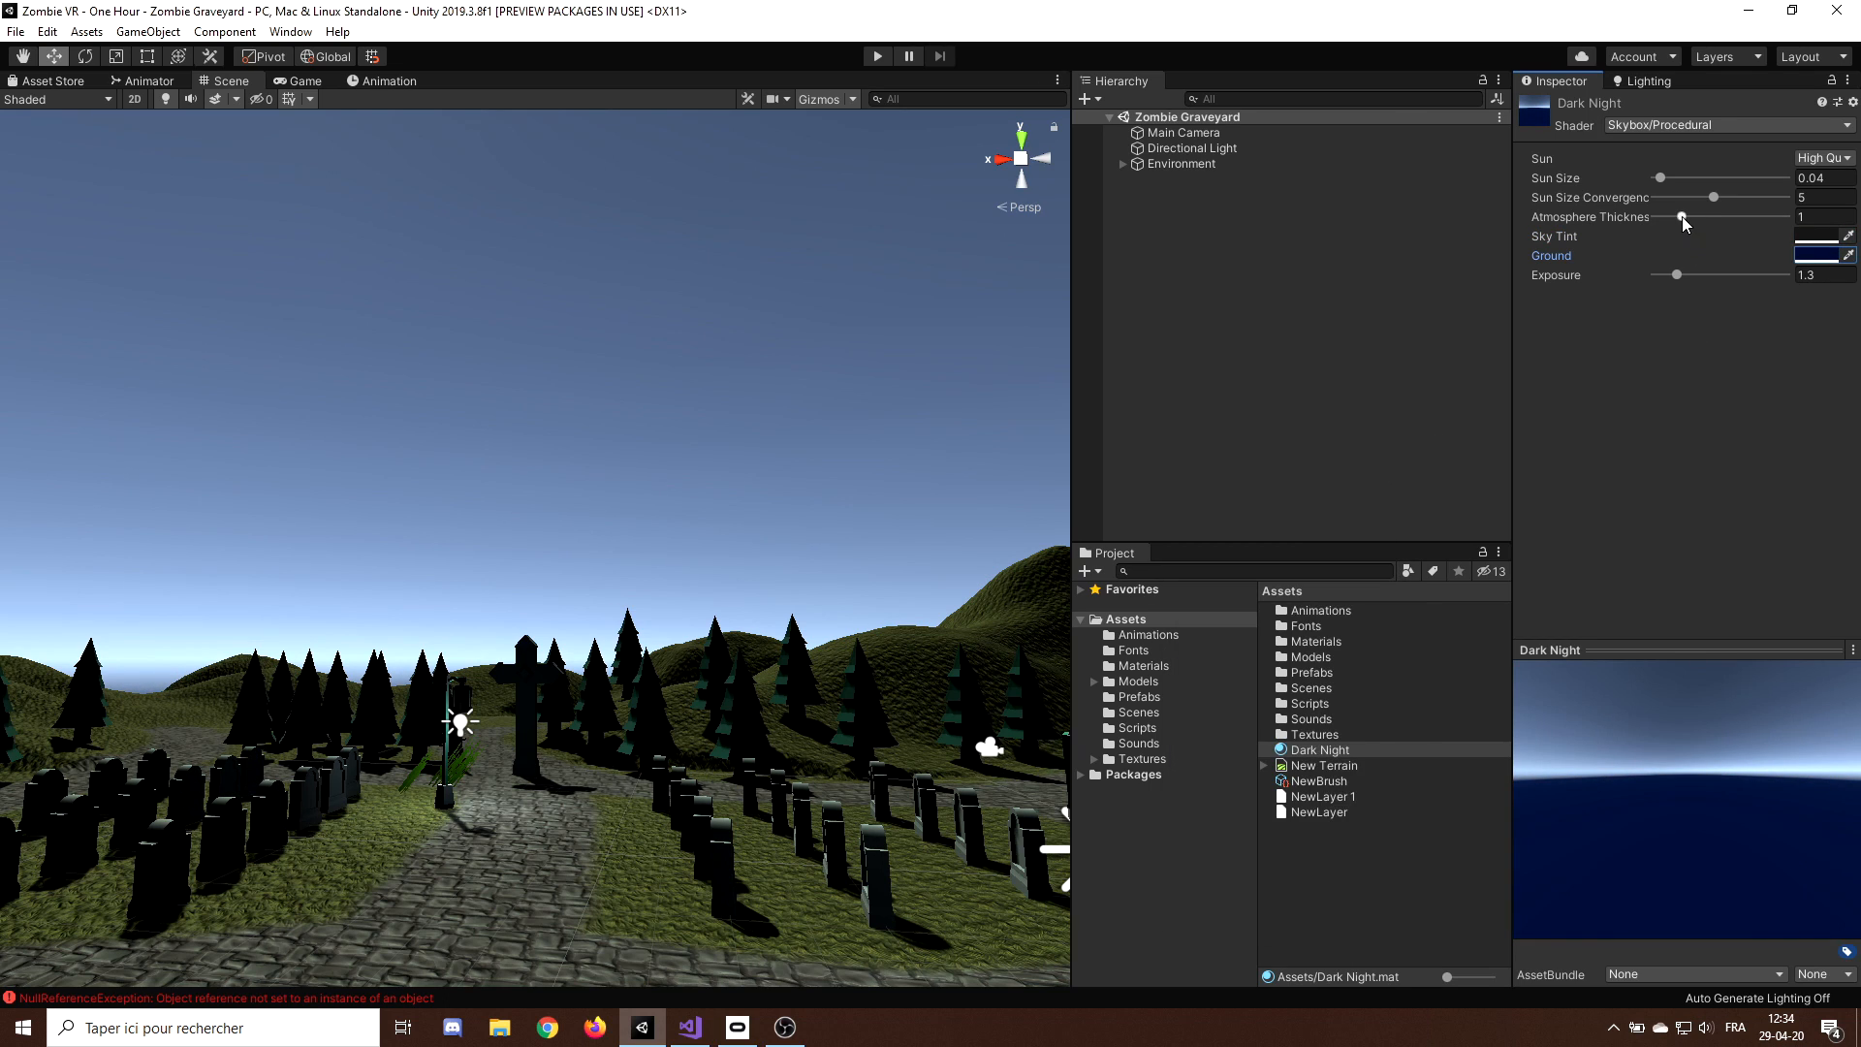
{"action": "left_click_drag", "start_coordinate": [1712, 274], "coordinate": [1656, 275]}
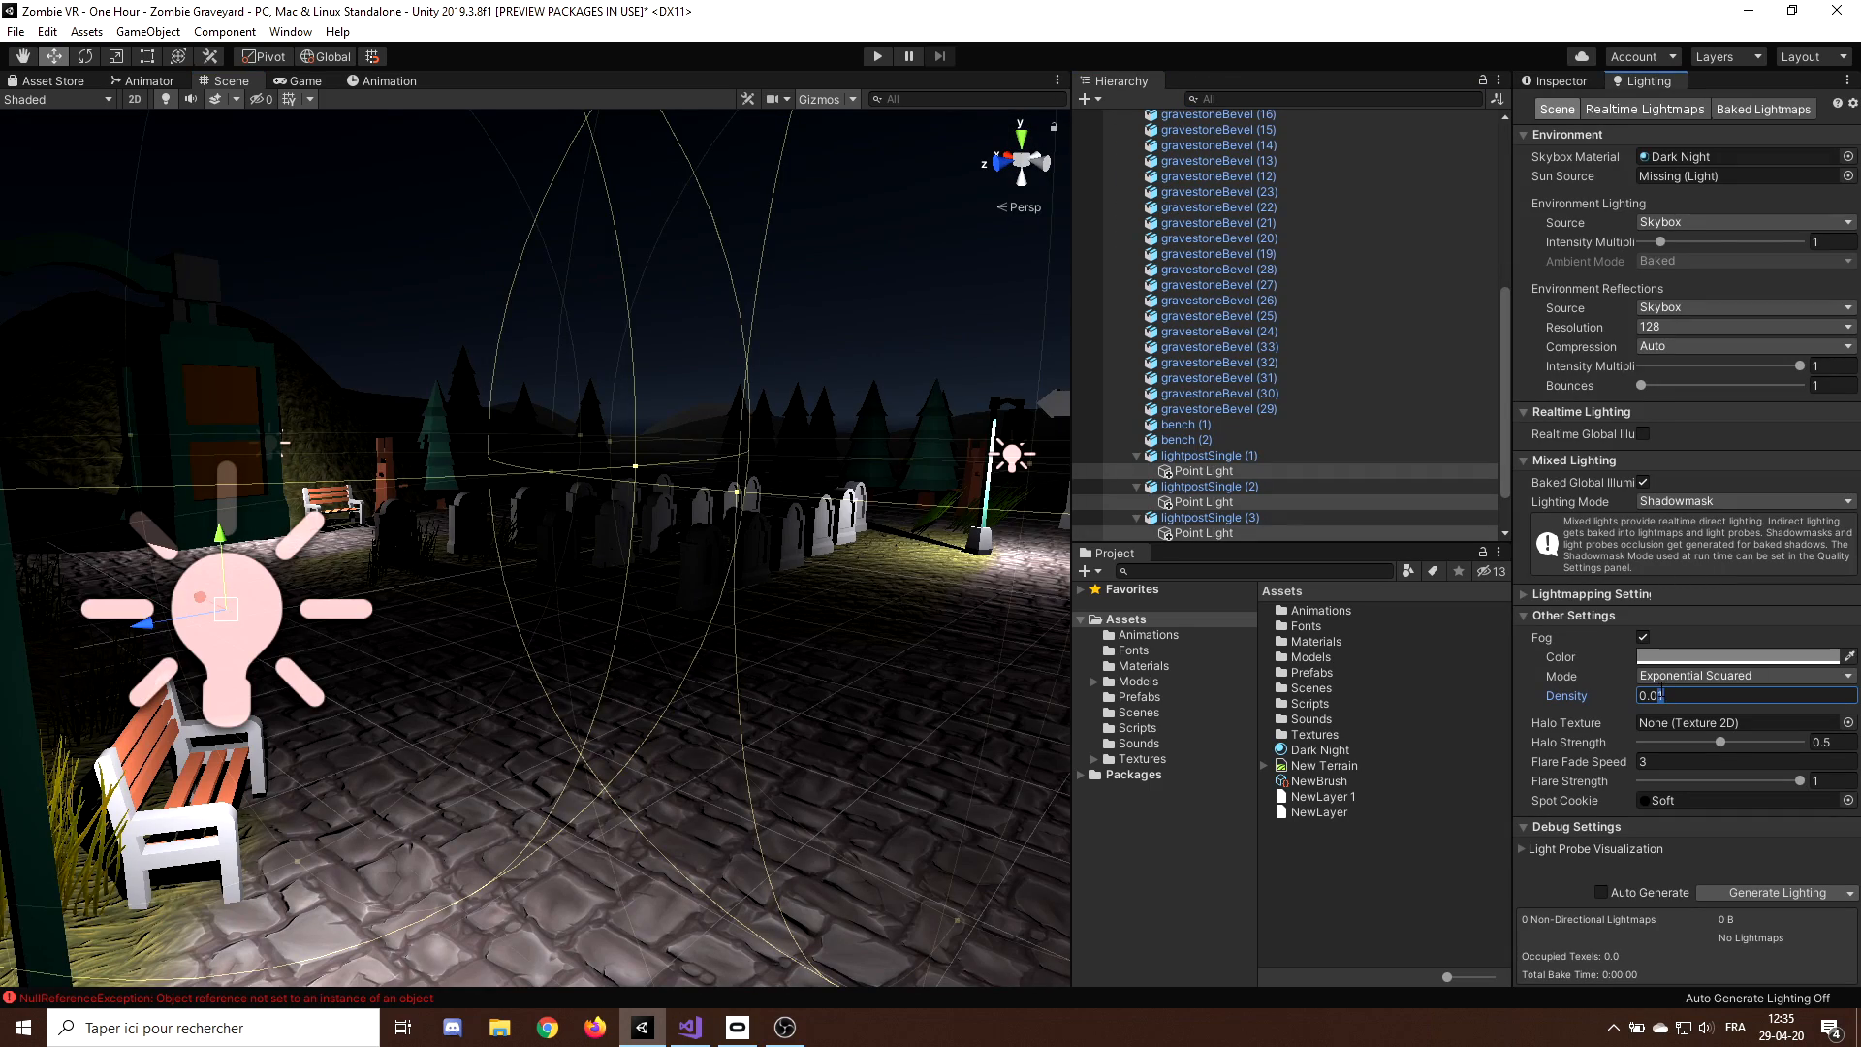
{"action": "left_click", "coordinate": [1738, 656]}
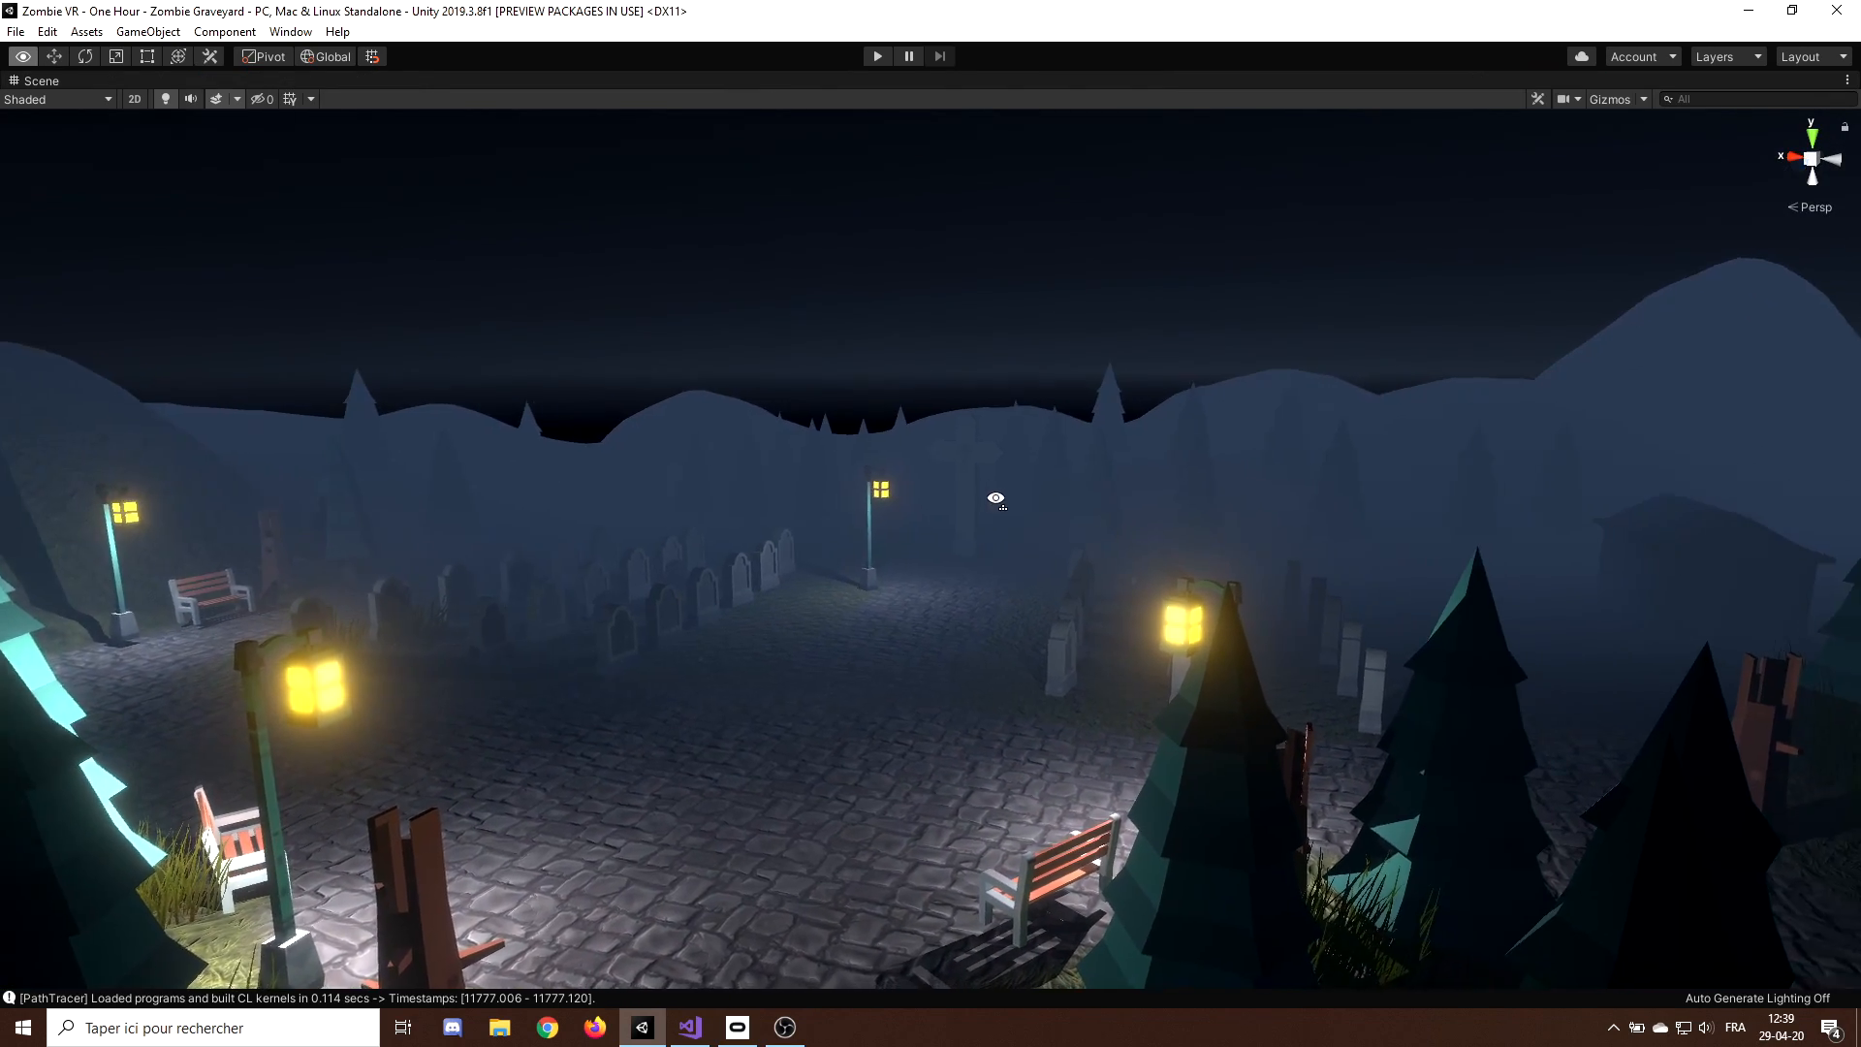
{"action": "left_click", "coordinate": [877, 57]}
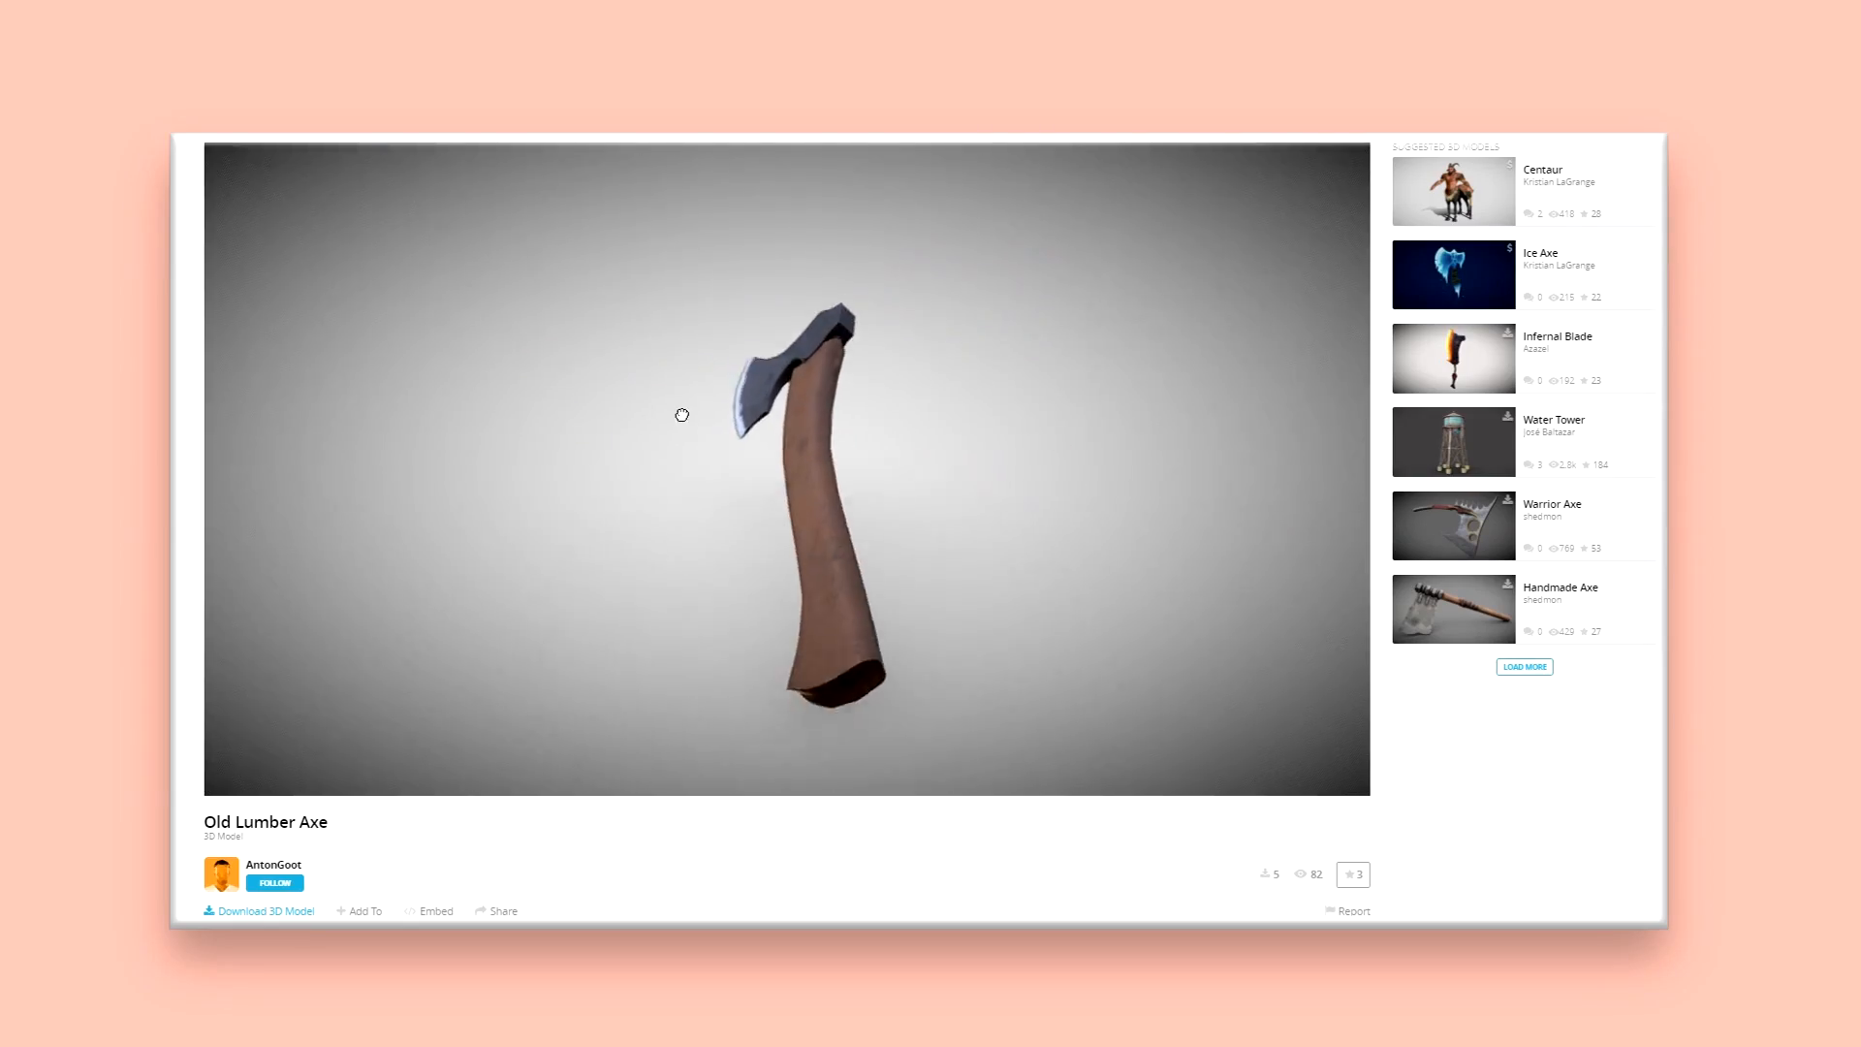
{"action": "left_click_drag", "start_coordinate": [682, 415], "coordinate": [985, 429]}
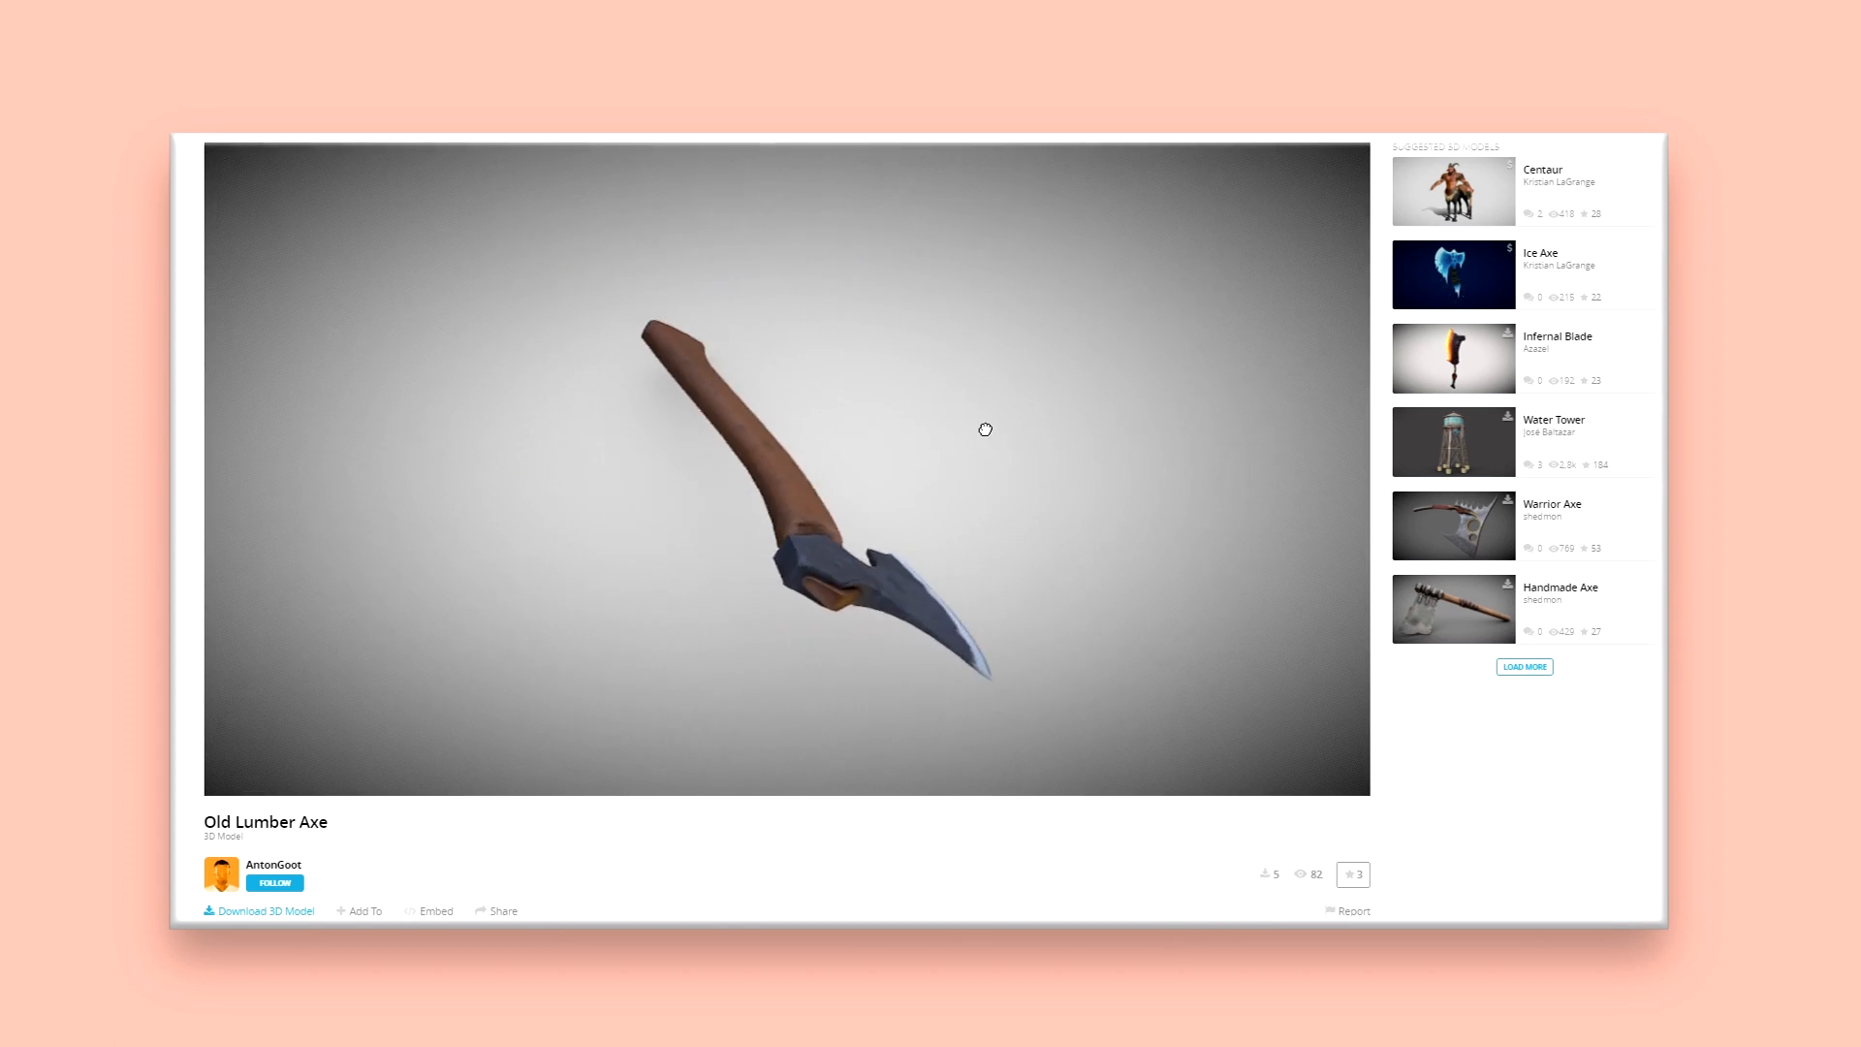
{"action": "left_click_drag", "start_coordinate": [985, 428], "coordinate": [920, 338]}
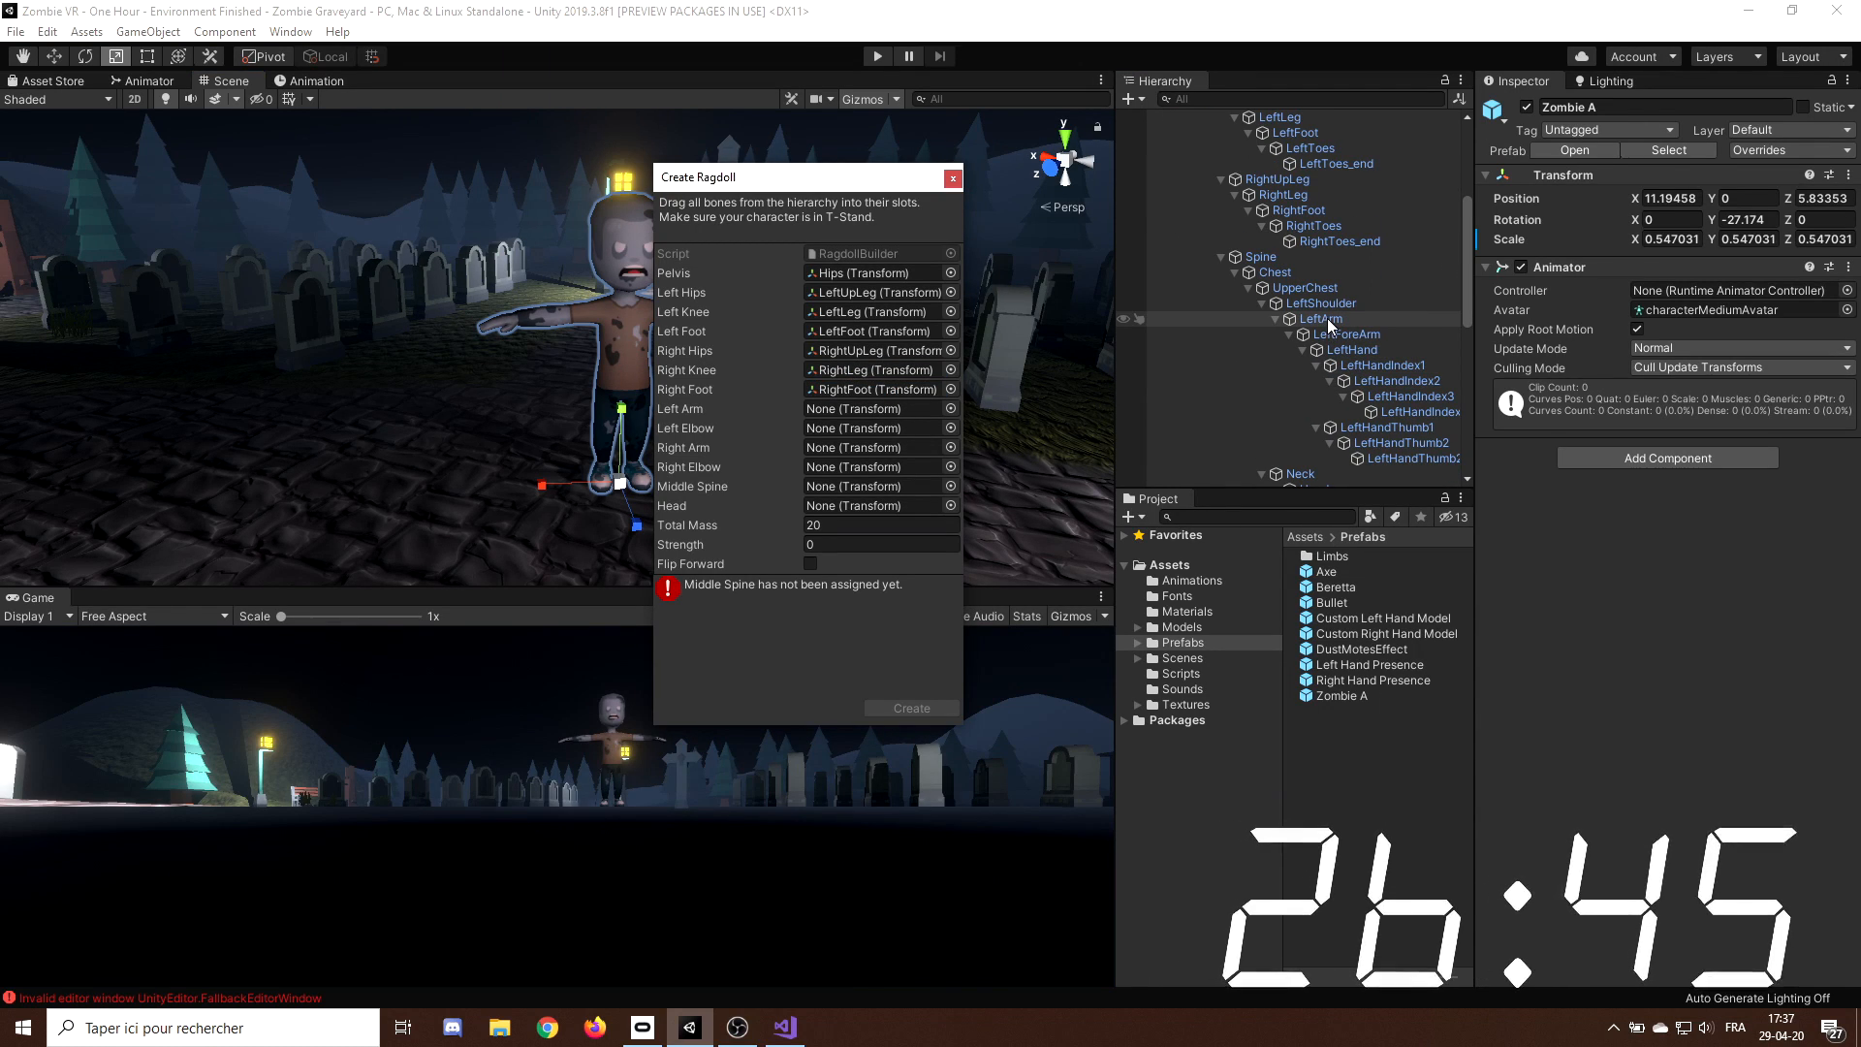
Step: Scroll down through the Zombie A hierarchy while assigning ragdoll bones
{"action": "scroll", "scroll_direction": "down", "scroll_amount": 3}
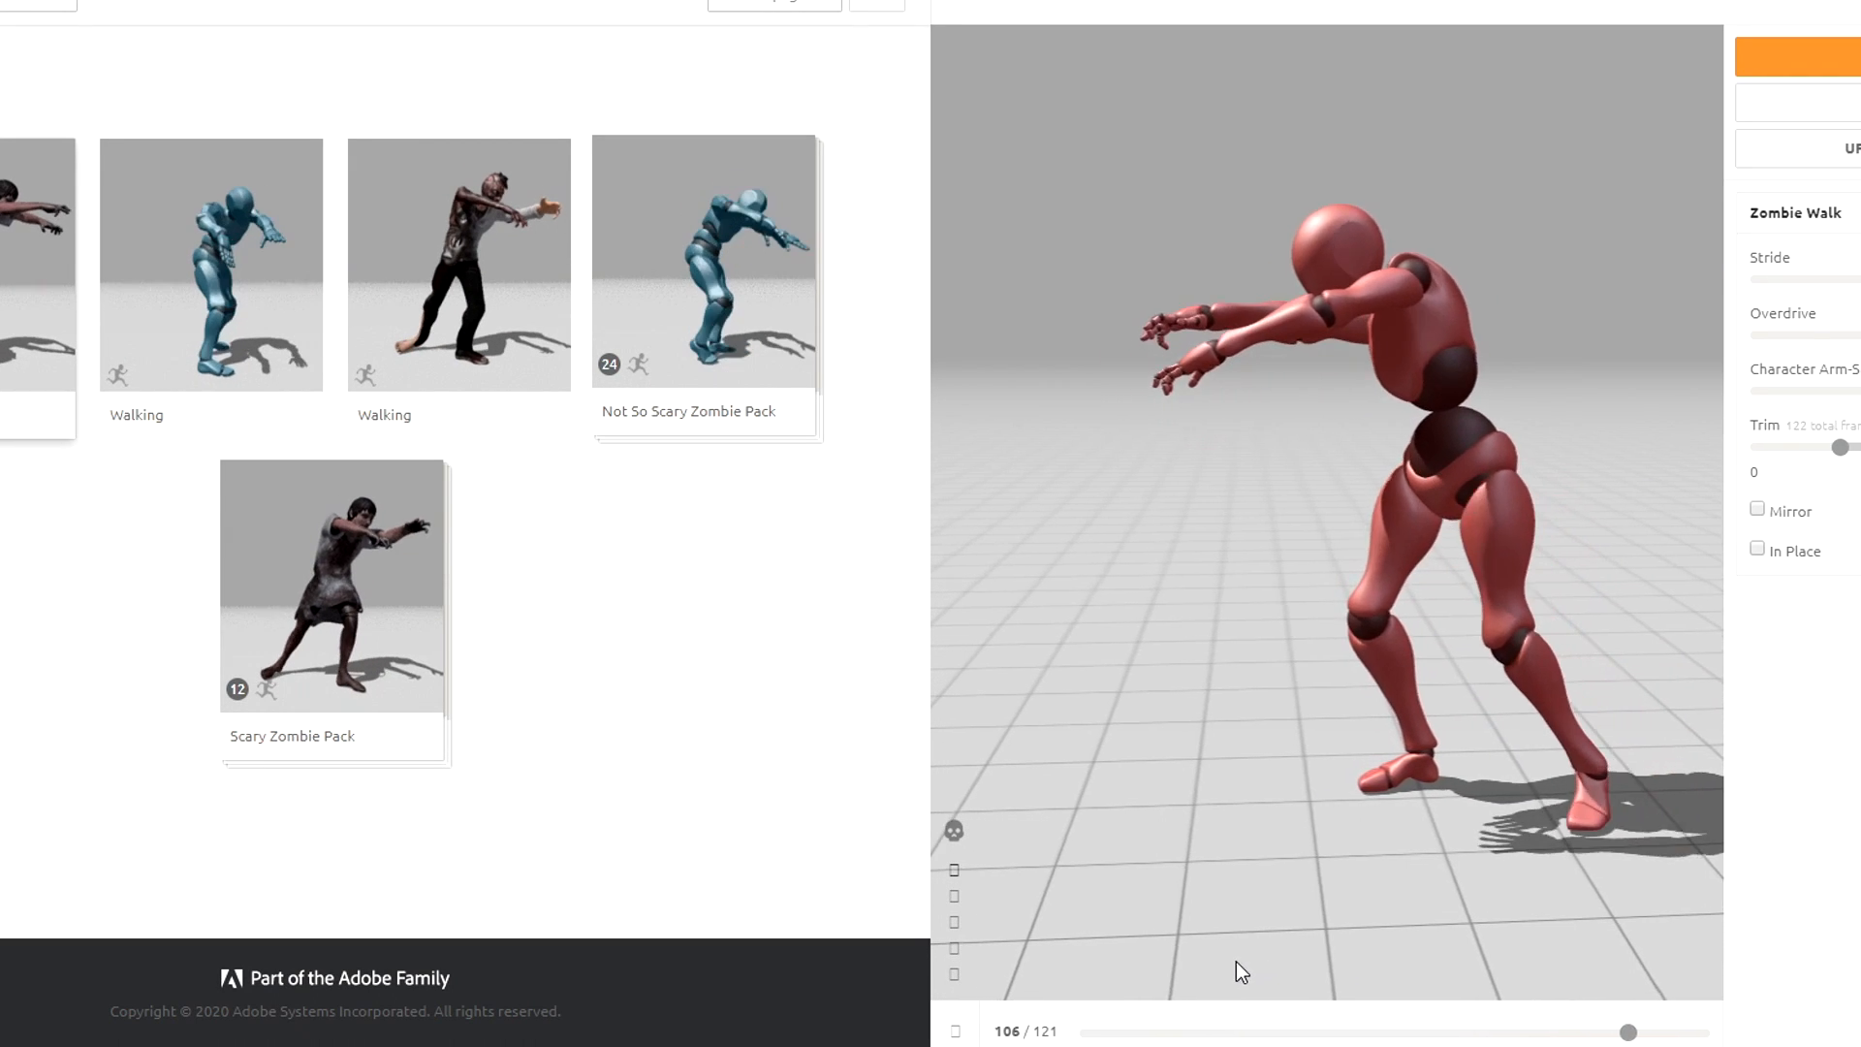
Step: Rotate the Mixamo character preview to watch the Zombie Walk animation
{"action": "left_click_drag", "start_coordinate": [1627, 1031], "coordinate": [1332, 1031]}
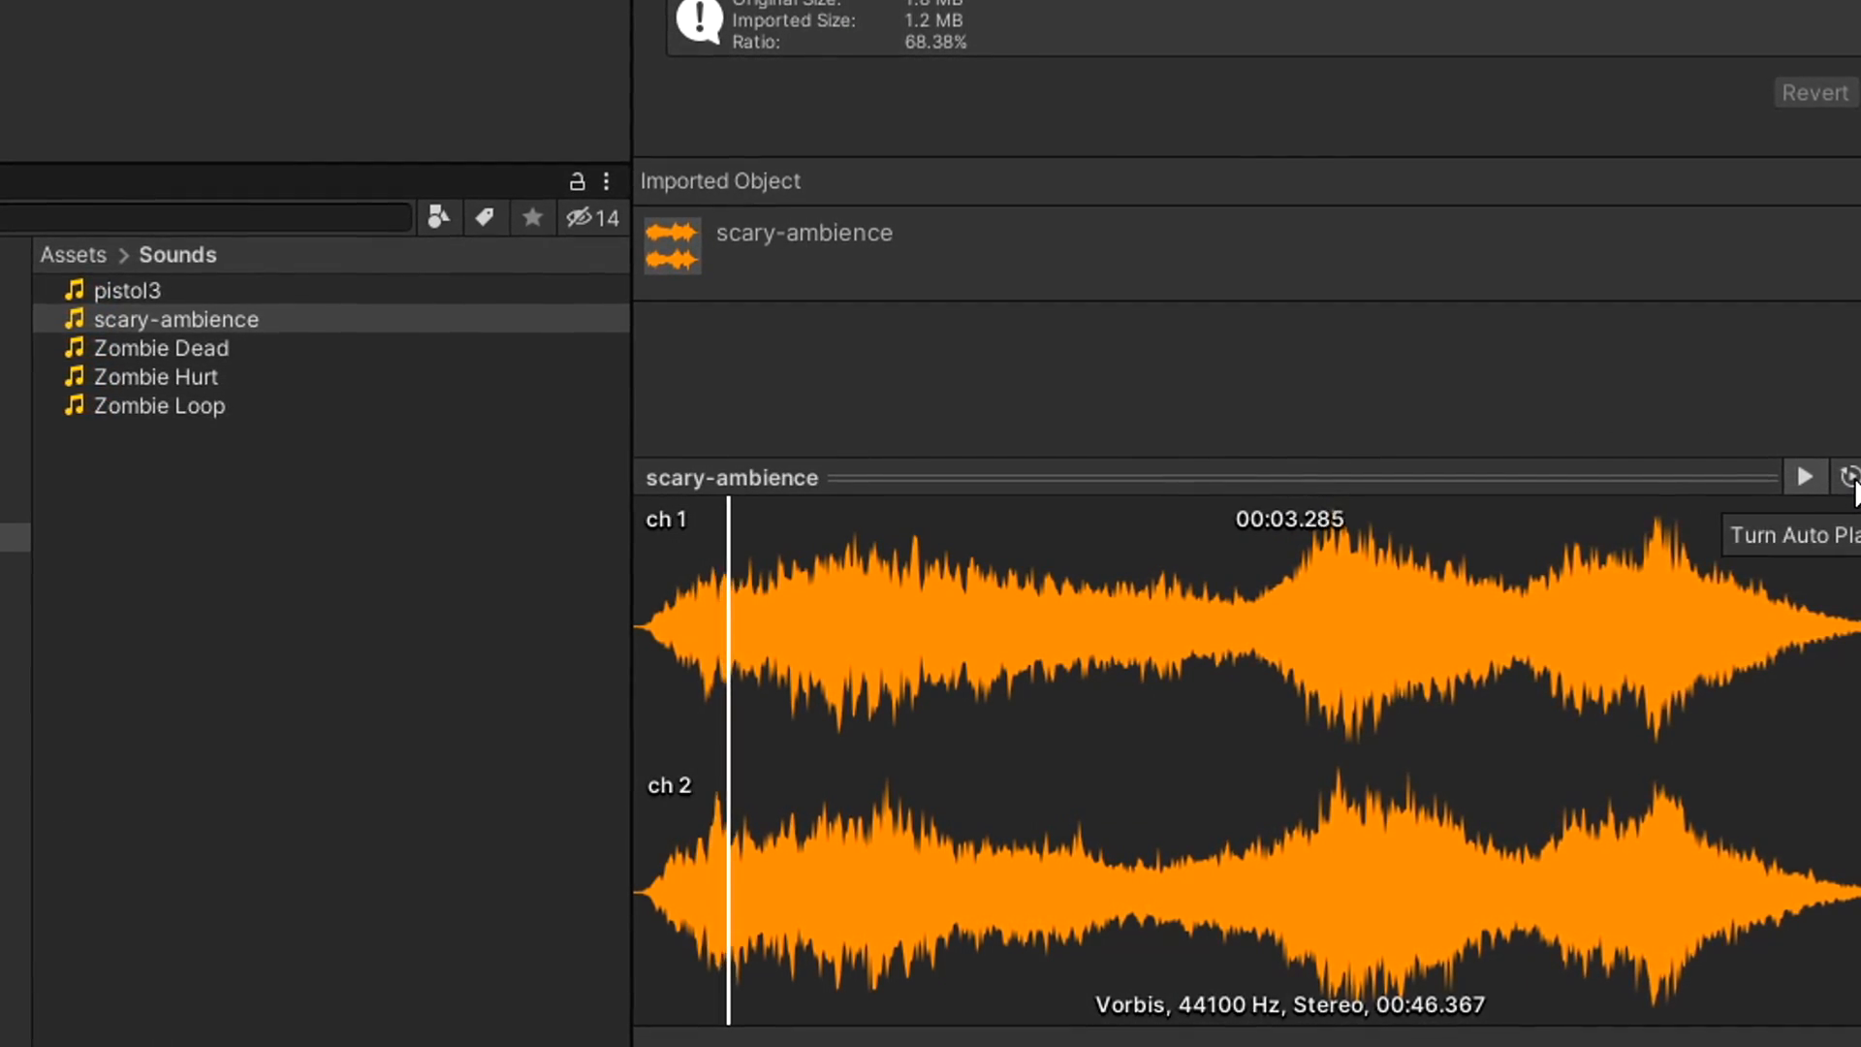
Step: Enable Auto Play and play the scary-ambience clip preview
{"action": "left_click", "coordinate": [1803, 477]}
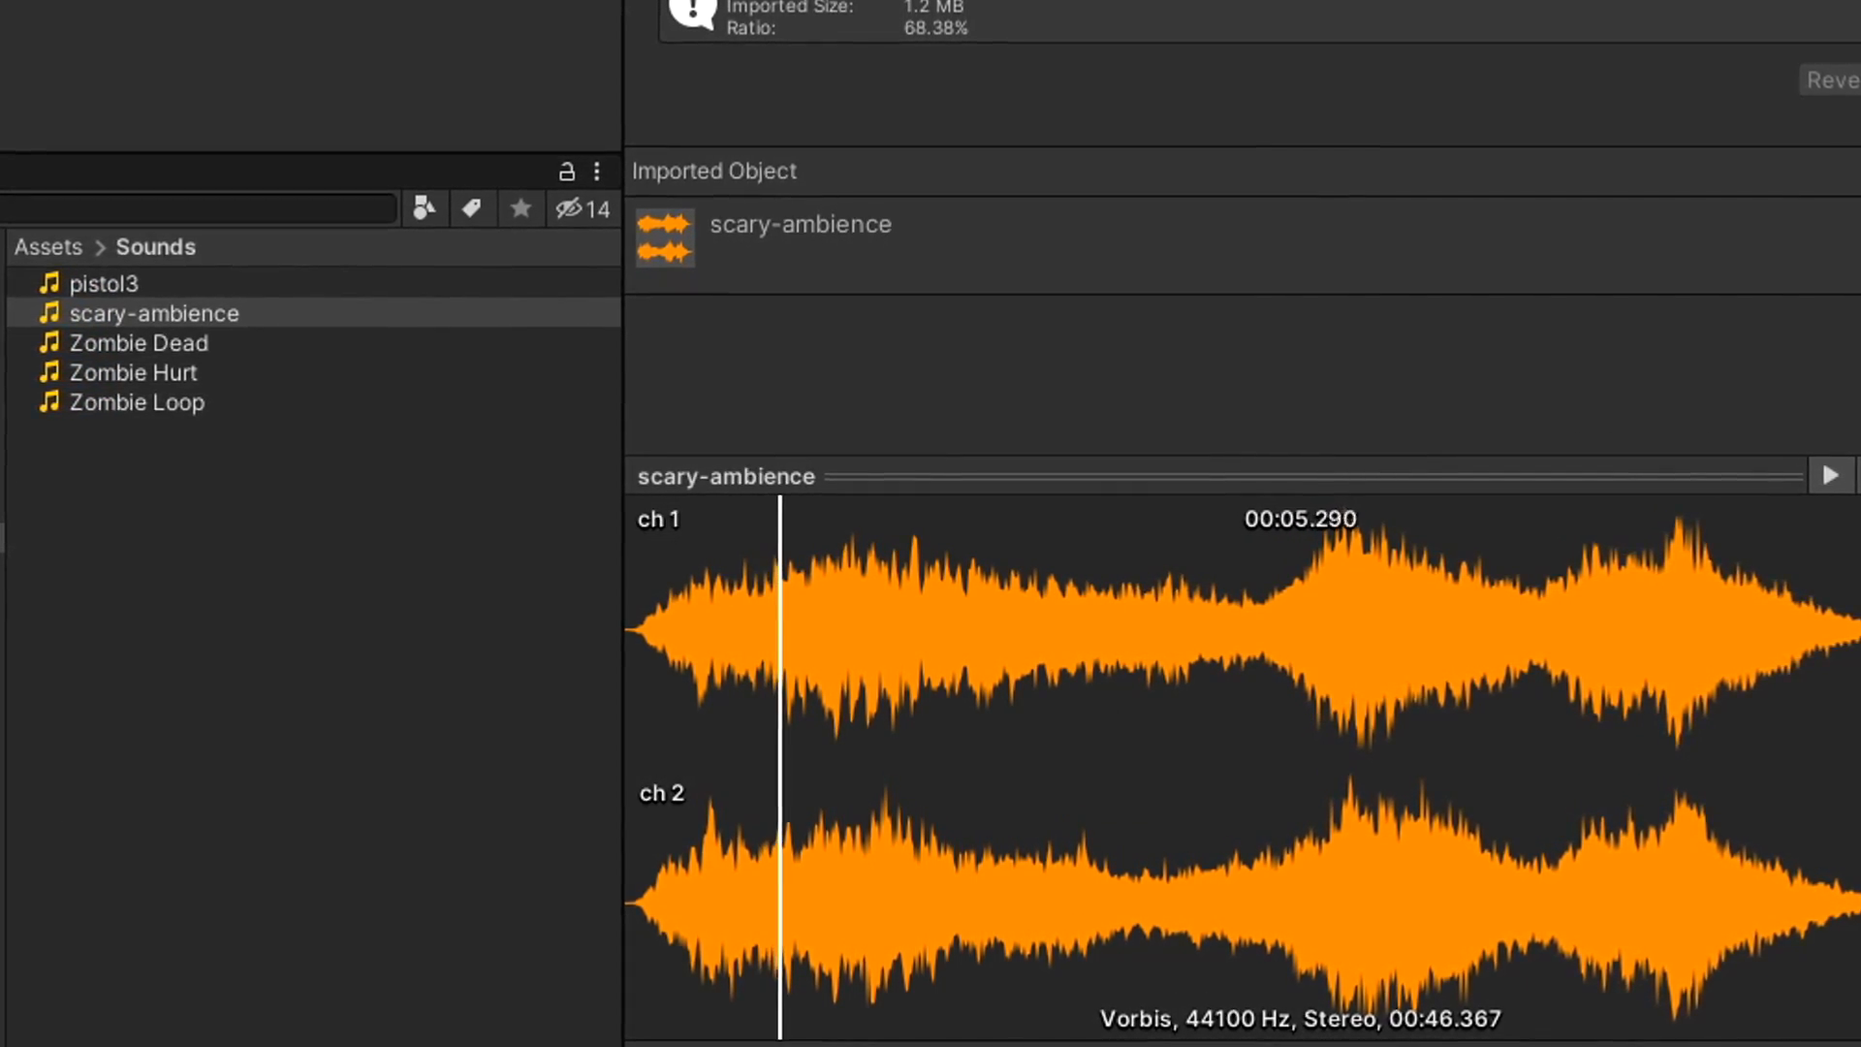
{"action": "left_click", "coordinate": [164, 406]}
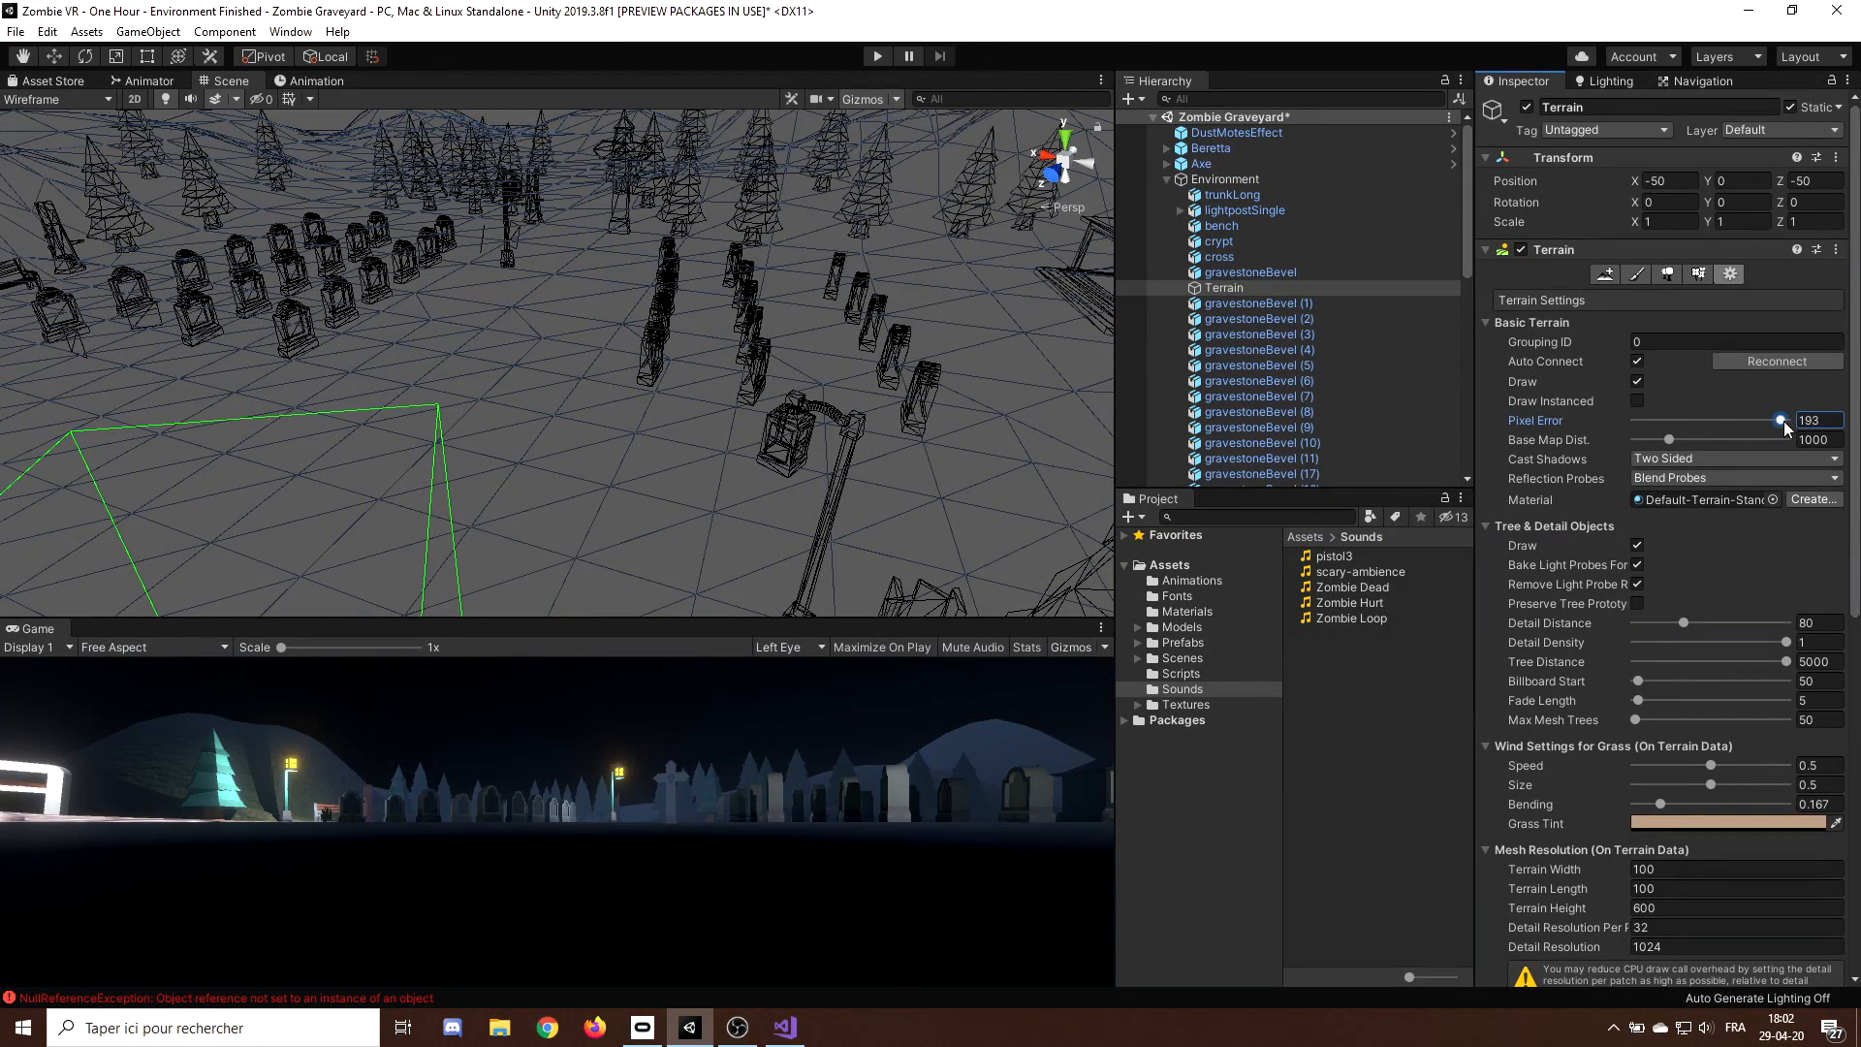
Step: Raise terrain pixel error to 193, check the baked occlusion culling, and open Build Settings
{"action": "left_click_drag", "start_coordinate": [1779, 420], "coordinate": [1746, 420]}
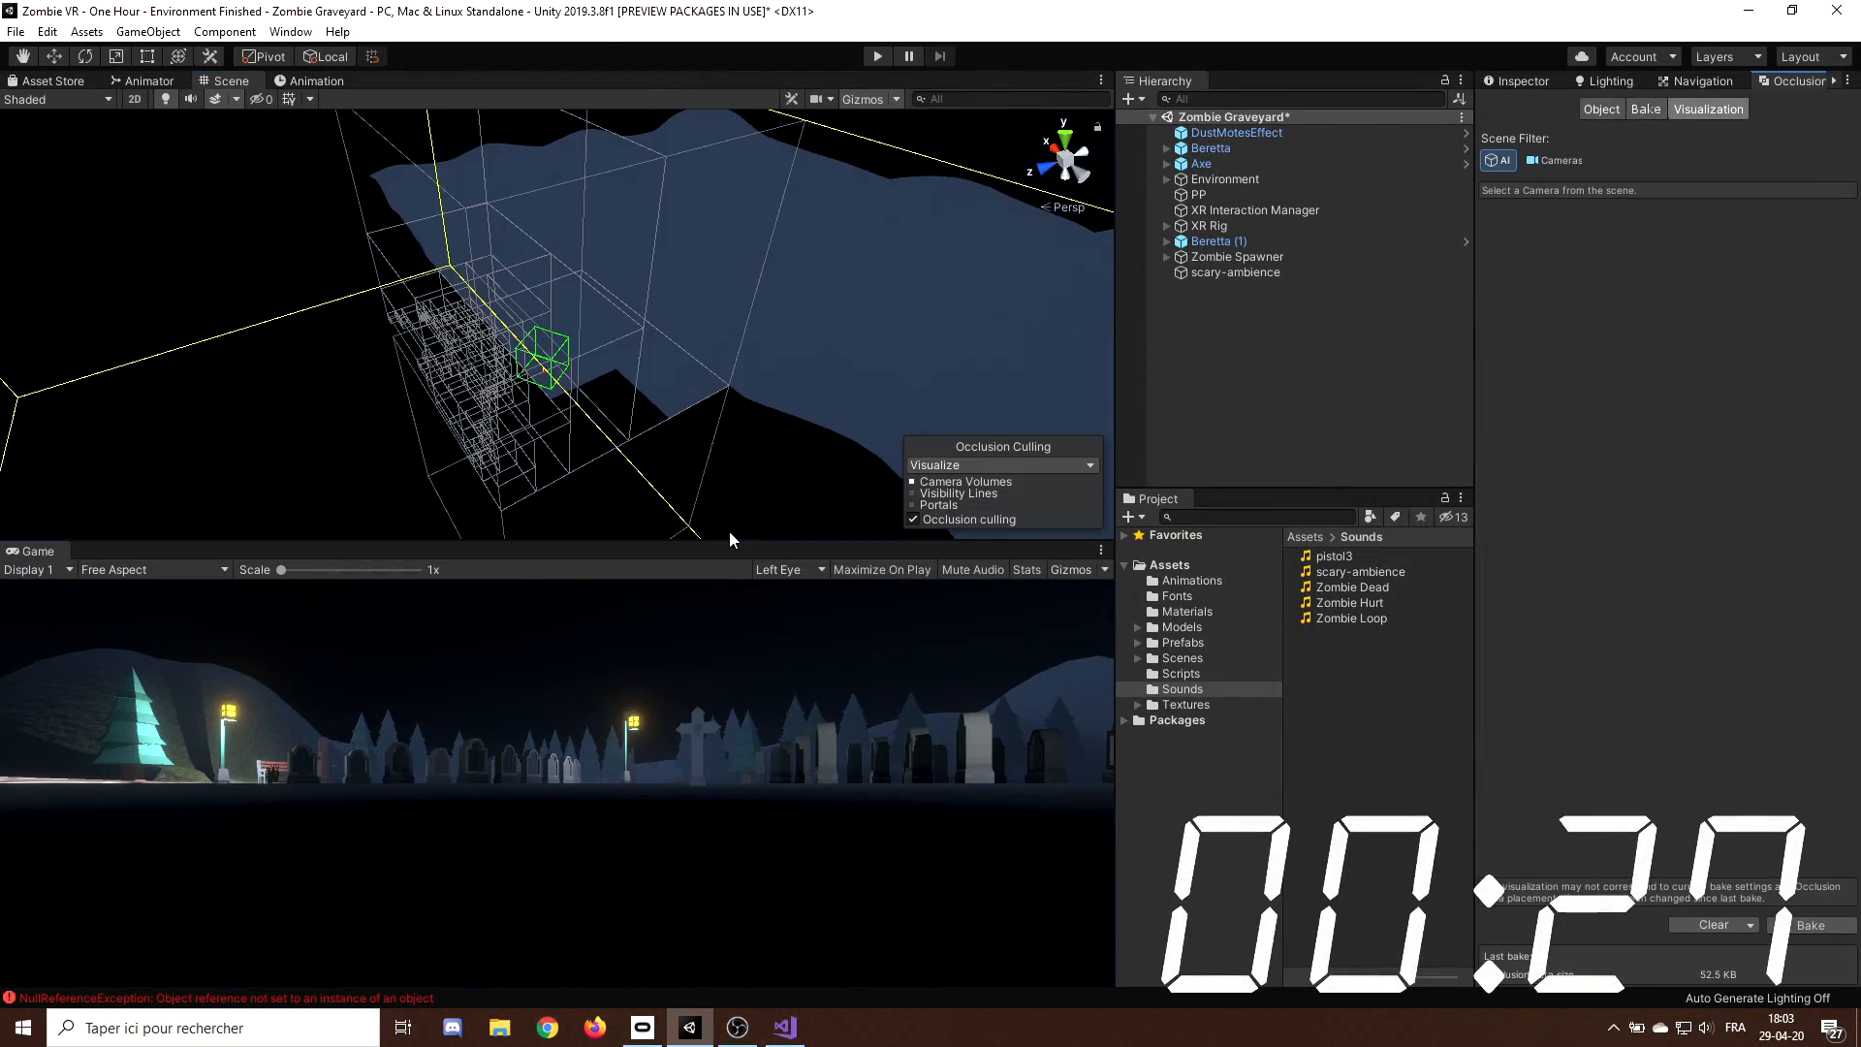
{"action": "left_click", "coordinate": [1206, 226]}
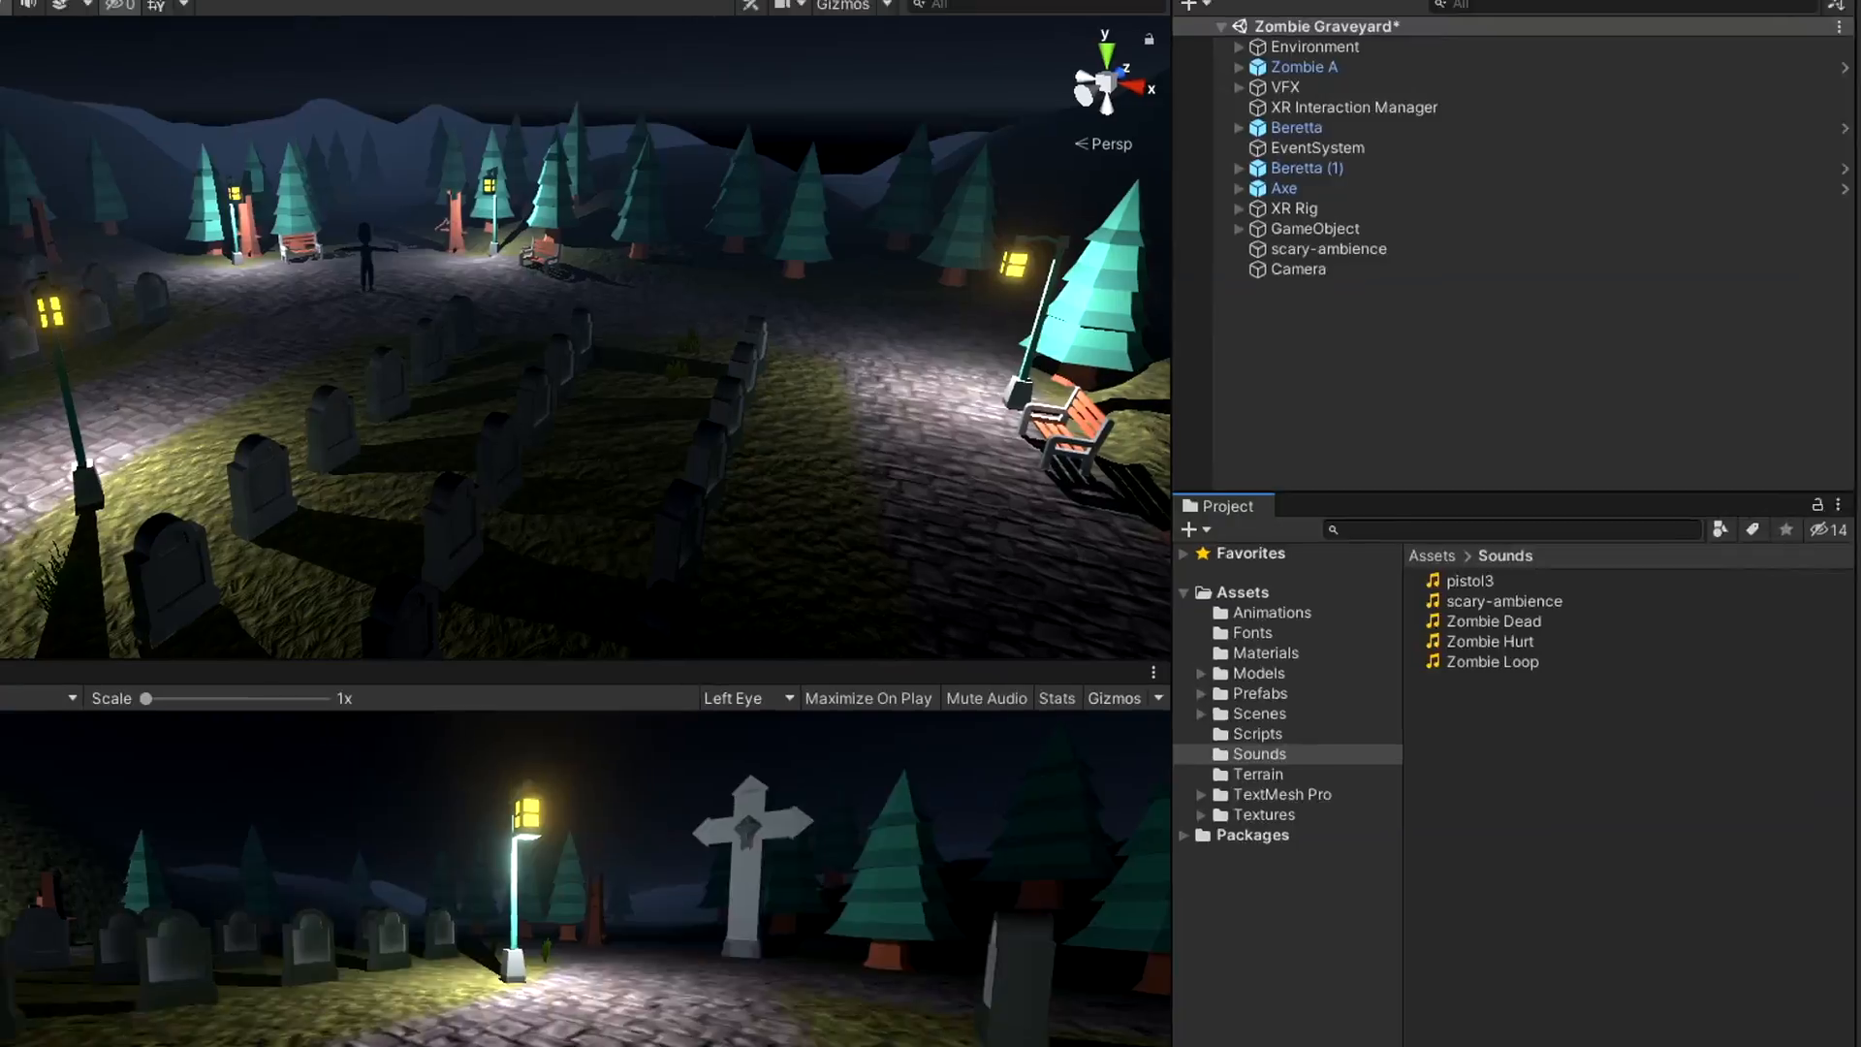
{"action": "left_click", "coordinate": [33, 27]}
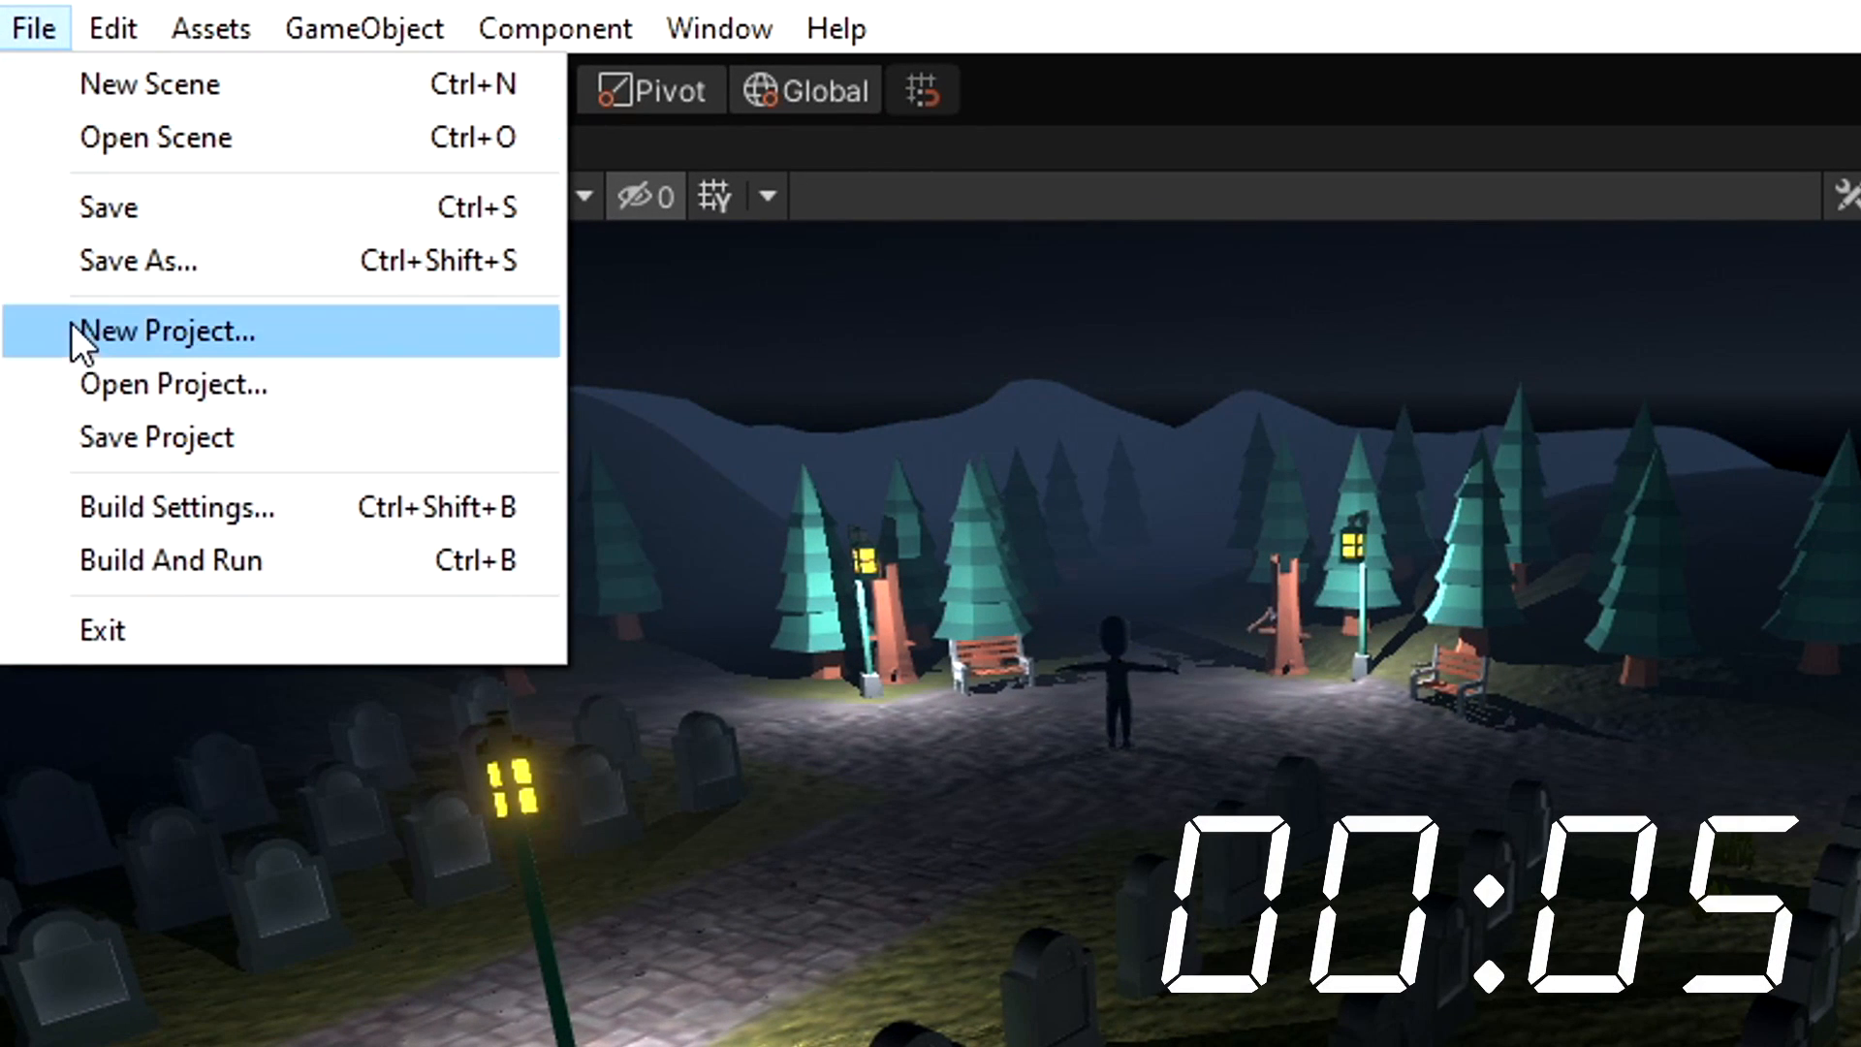
{"action": "left_click", "coordinate": [174, 506]}
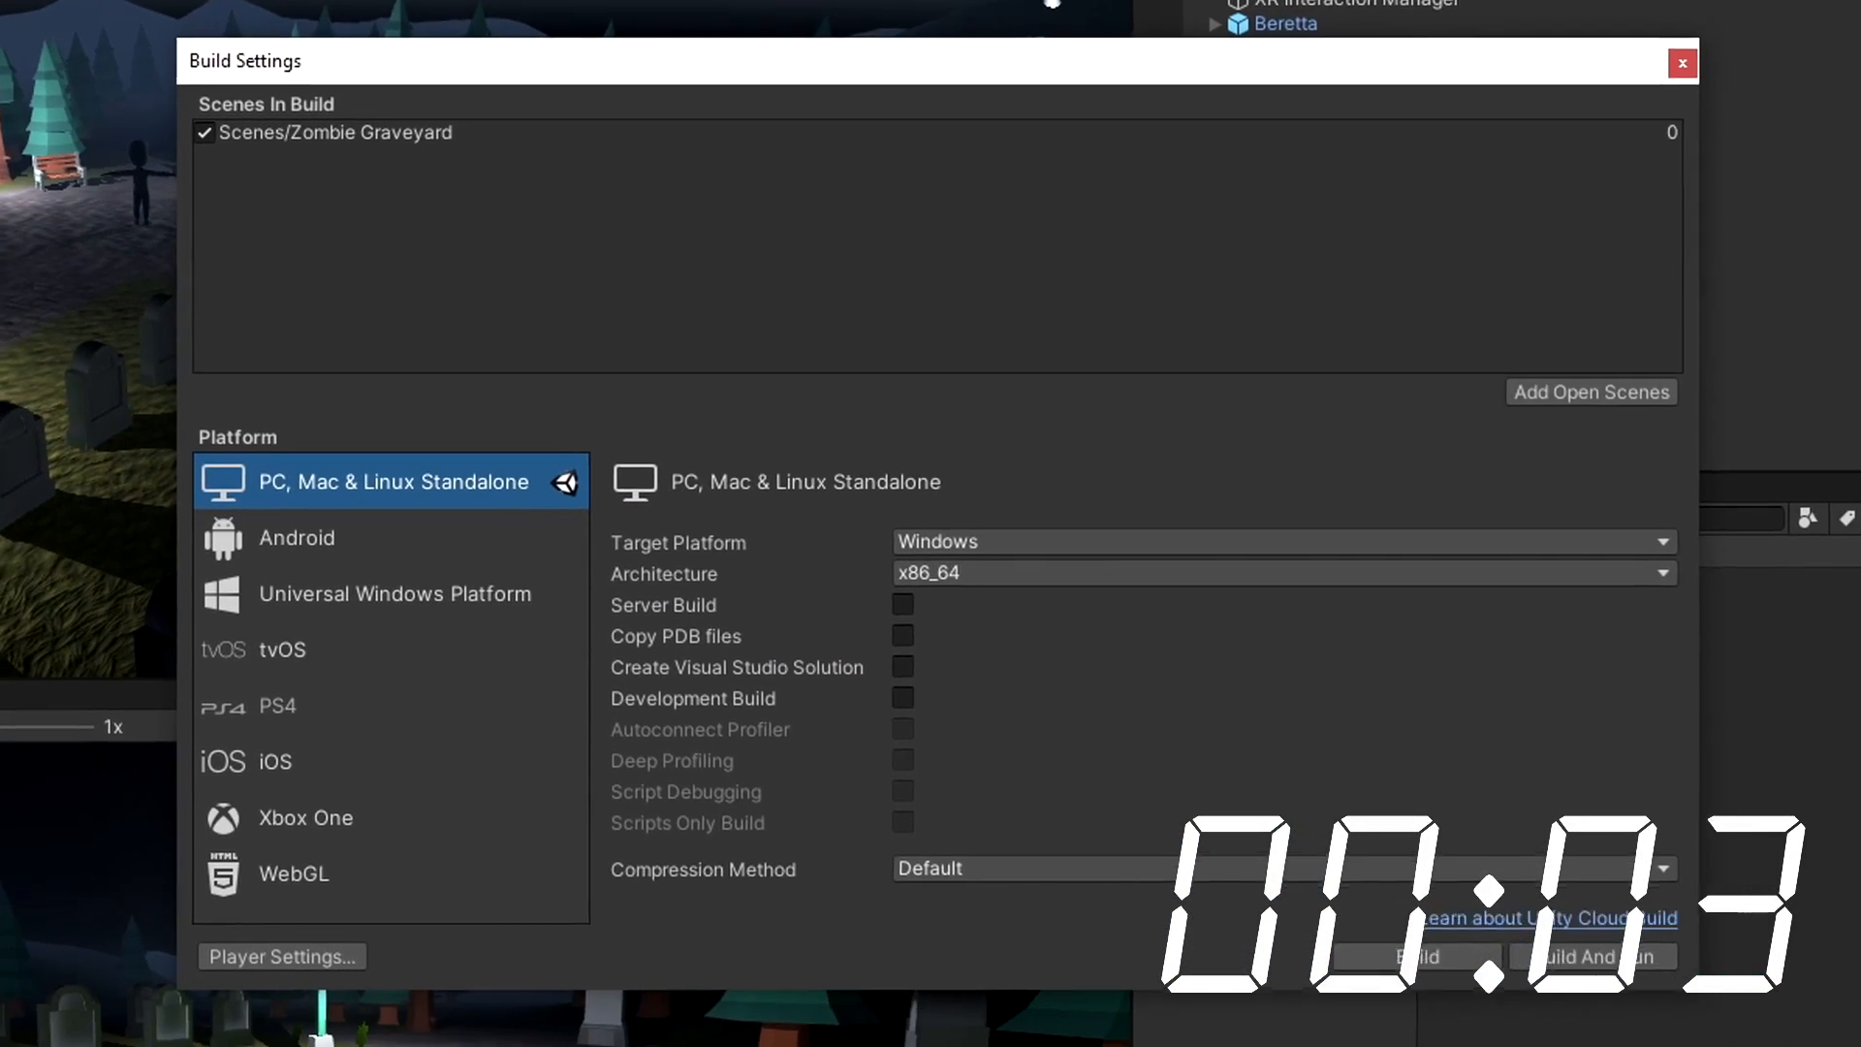